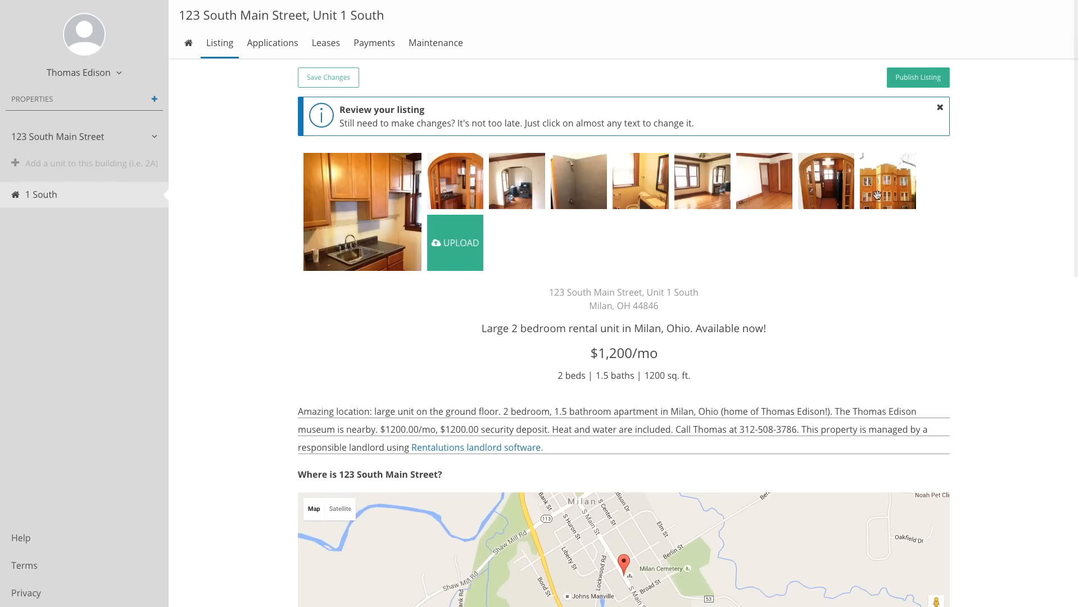
# Enter the name Paul on the landlord sign-up form and move on
pyautogui.write('Paul')
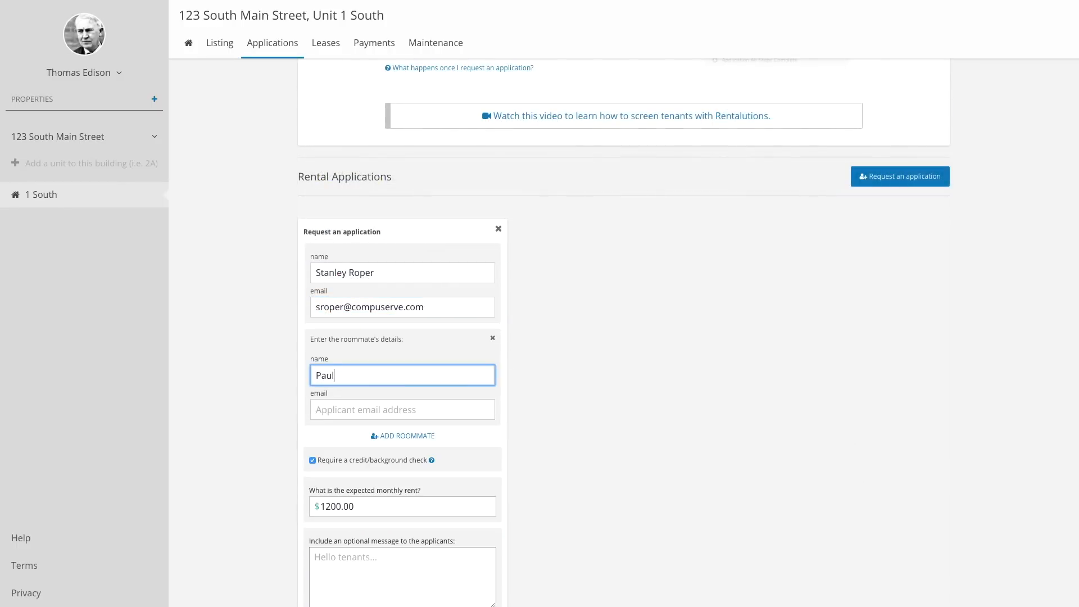
pyautogui.click(219, 43)
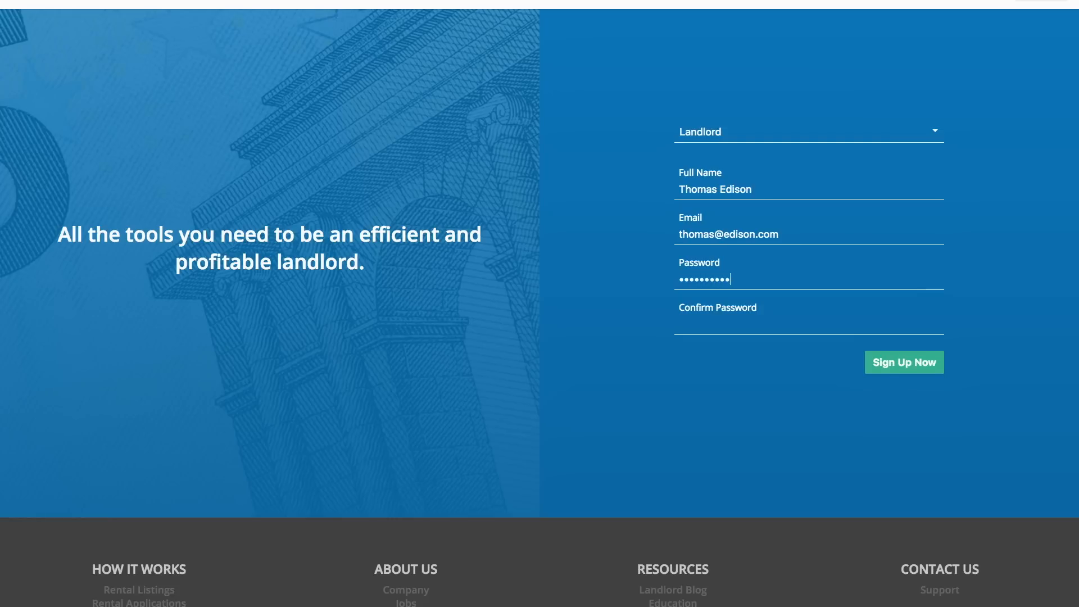
# Confirm the password and sign up, creating Thomas Edison's landlord account
pyautogui.write('••••••••••')
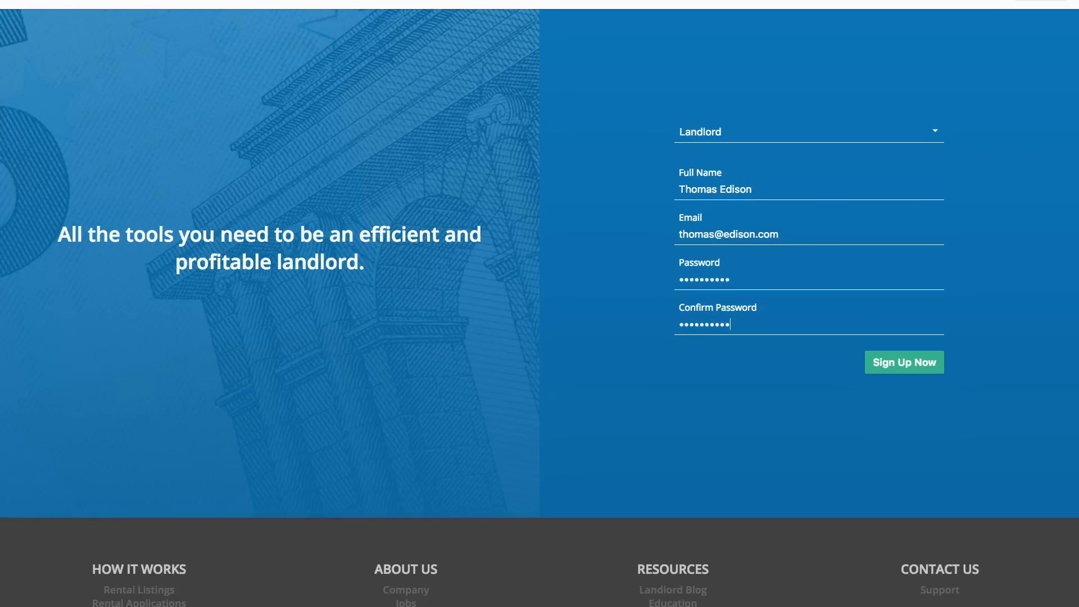
pyautogui.click(904, 362)
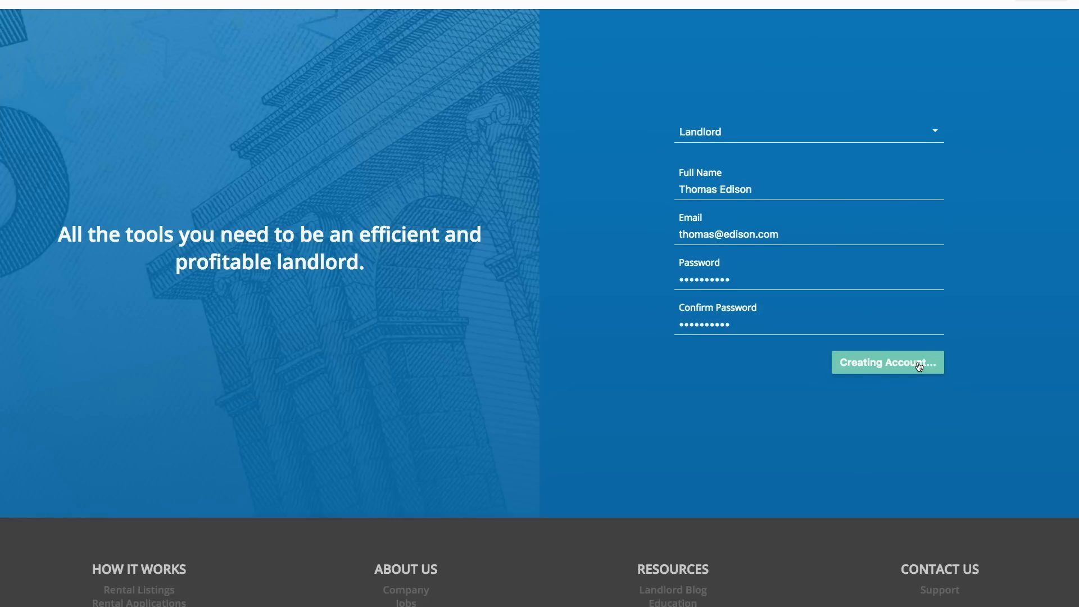
pyautogui.click(887, 362)
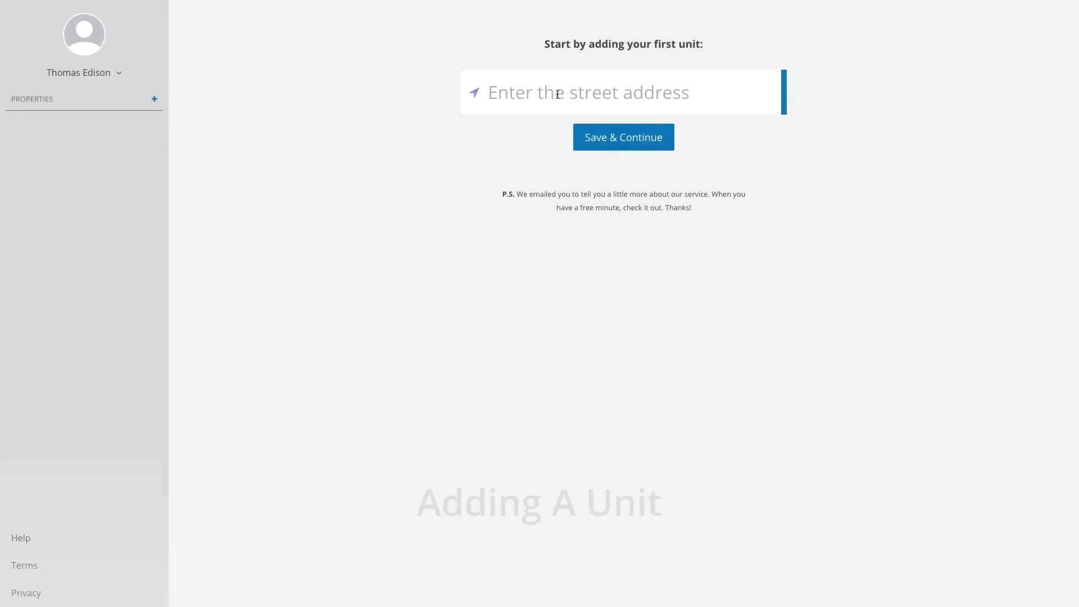
pyautogui.write('123')
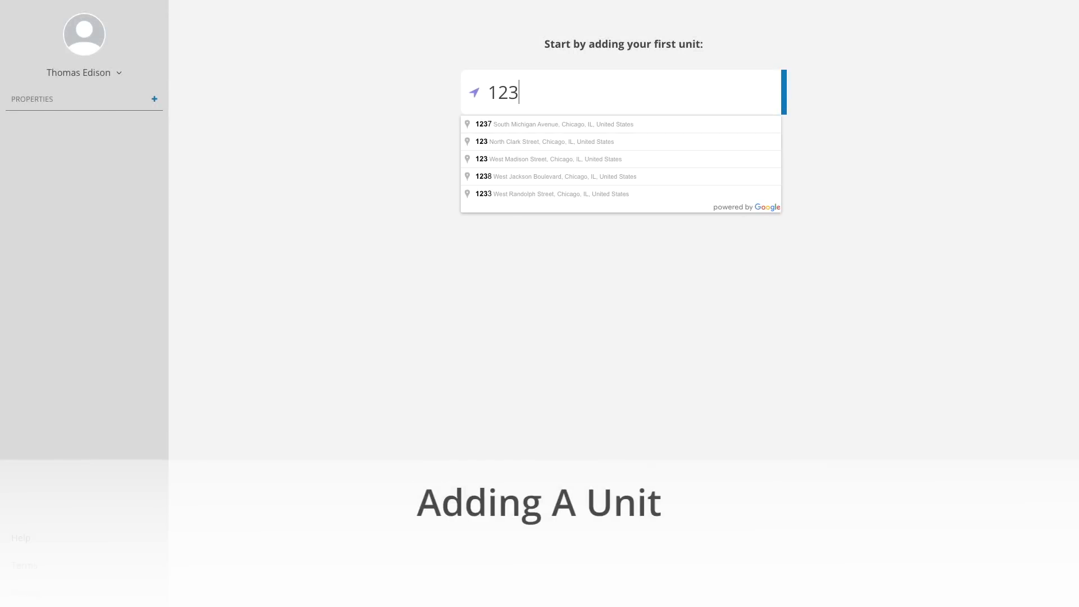
pyautogui.write('south m')
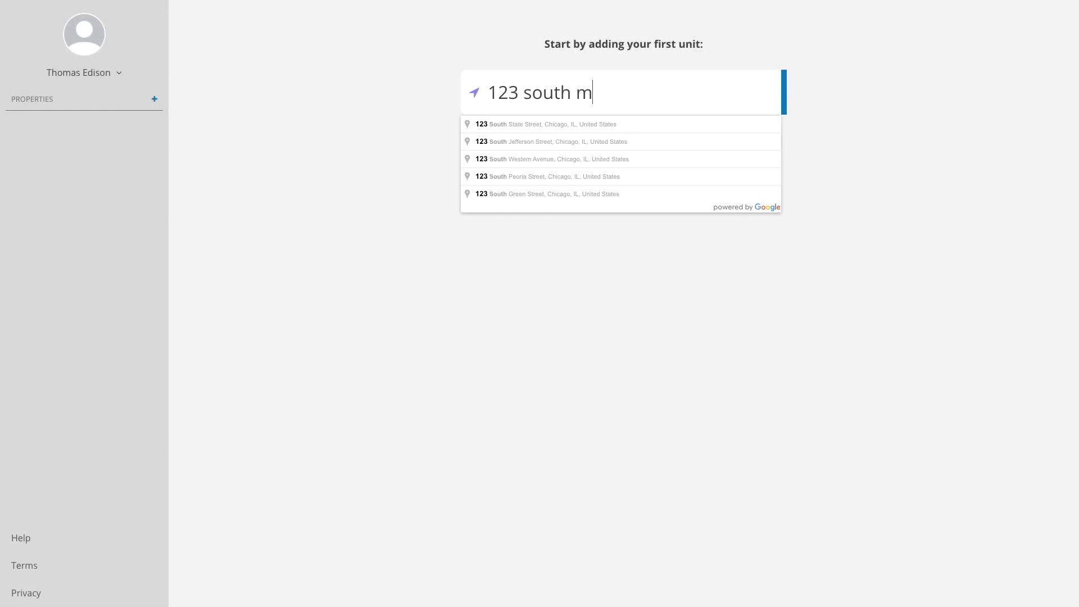
pyautogui.write('ain street,')
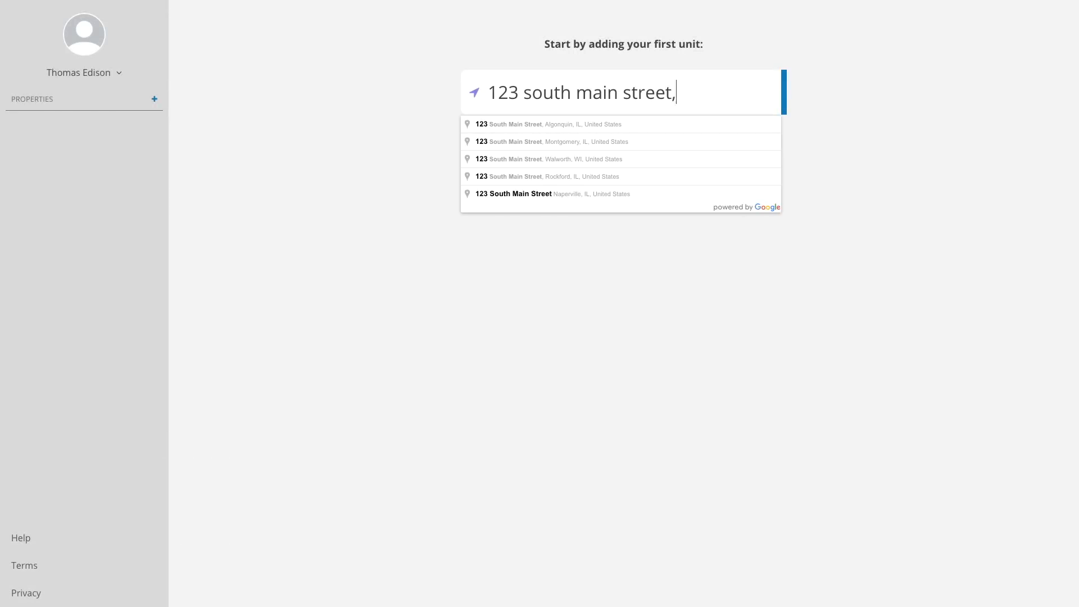
pyautogui.write('milan o')
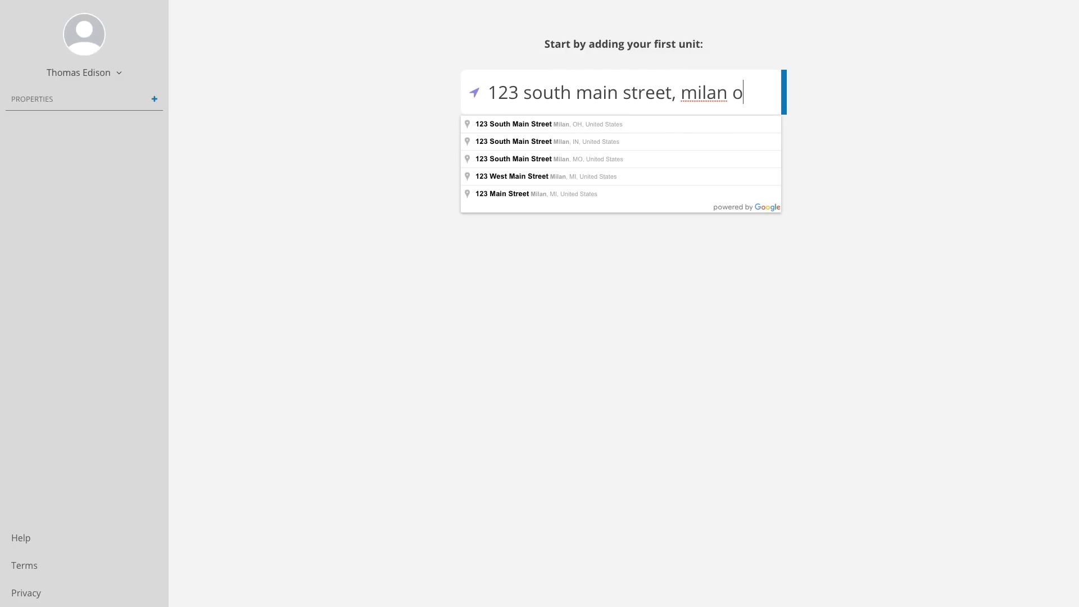
pyautogui.click(549, 124)
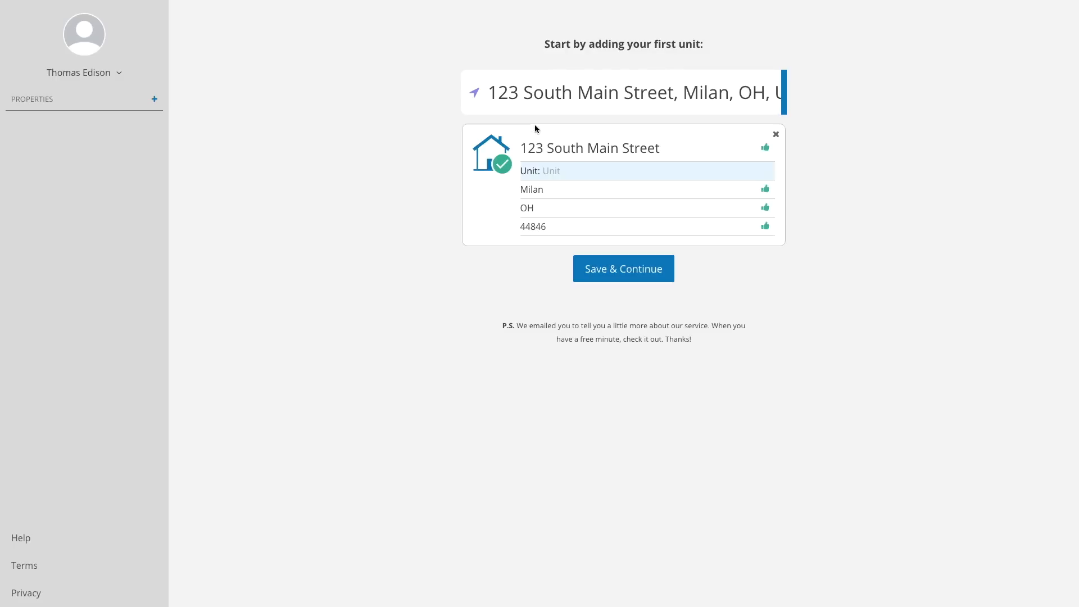
# Name the unit 1 South and save it as the first property
pyautogui.write('1')
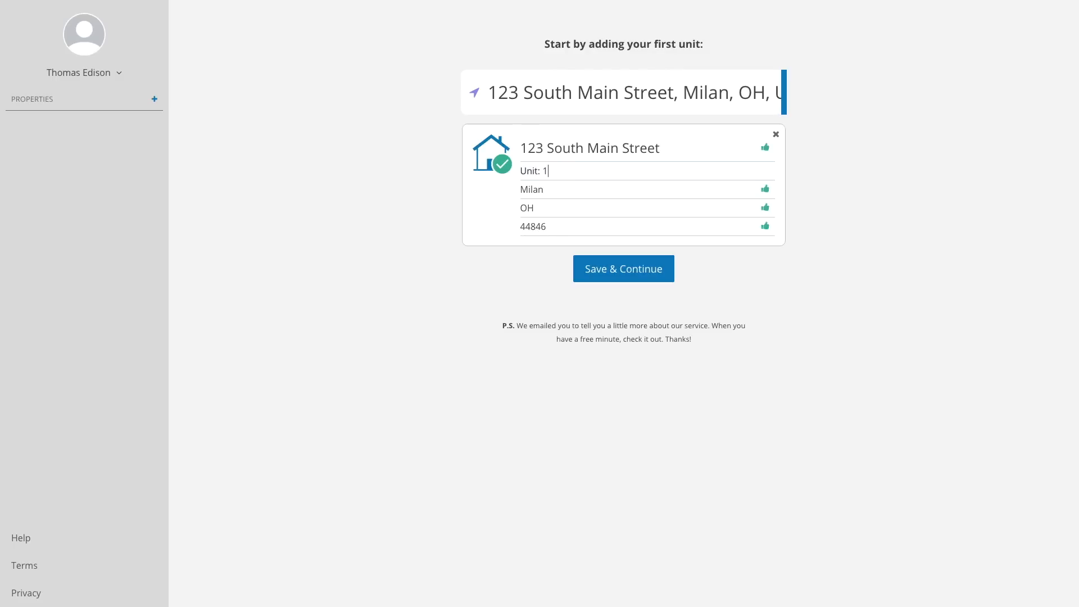
pyautogui.write('South')
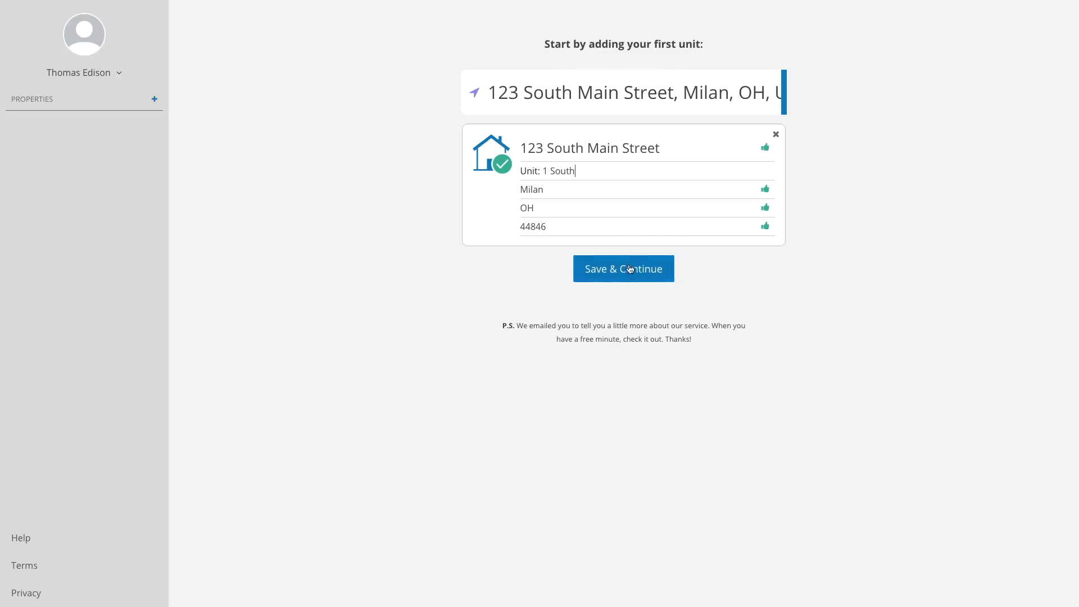
pyautogui.click(622, 269)
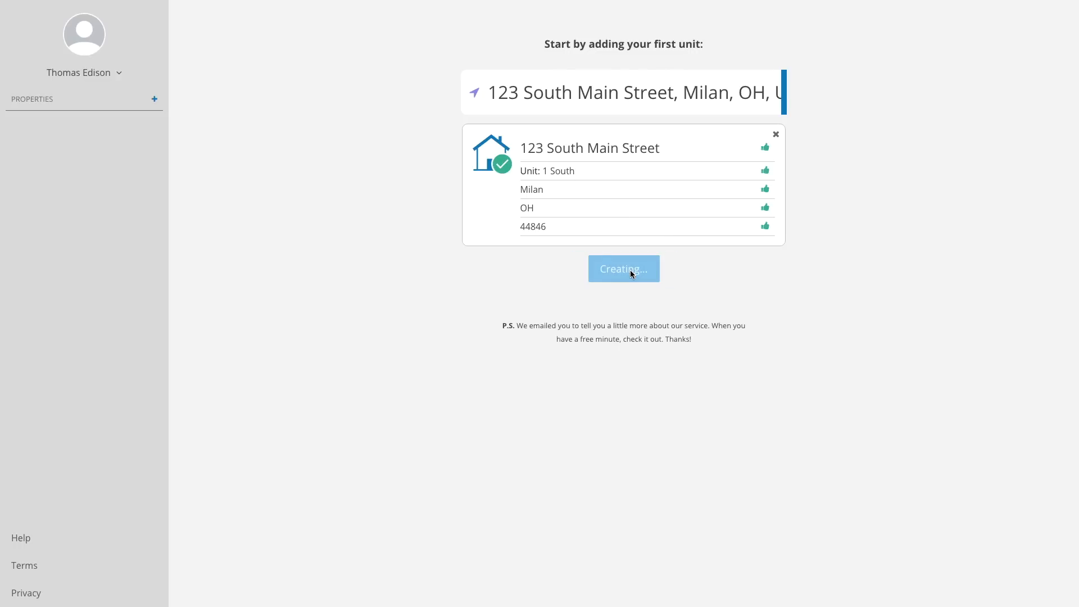
pyautogui.click(623, 268)
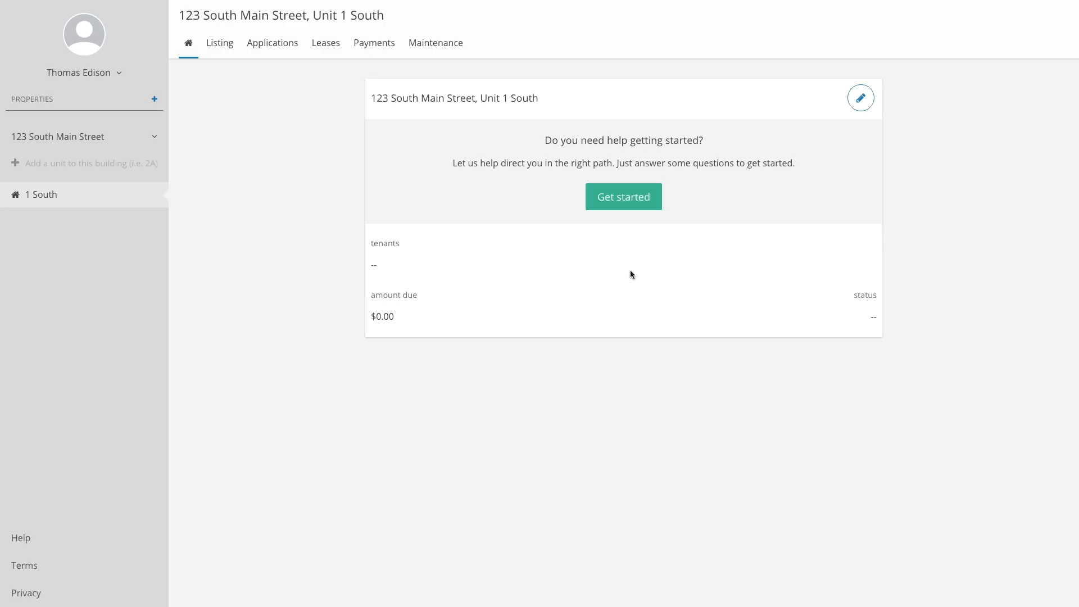
pyautogui.moveTo(219, 43)
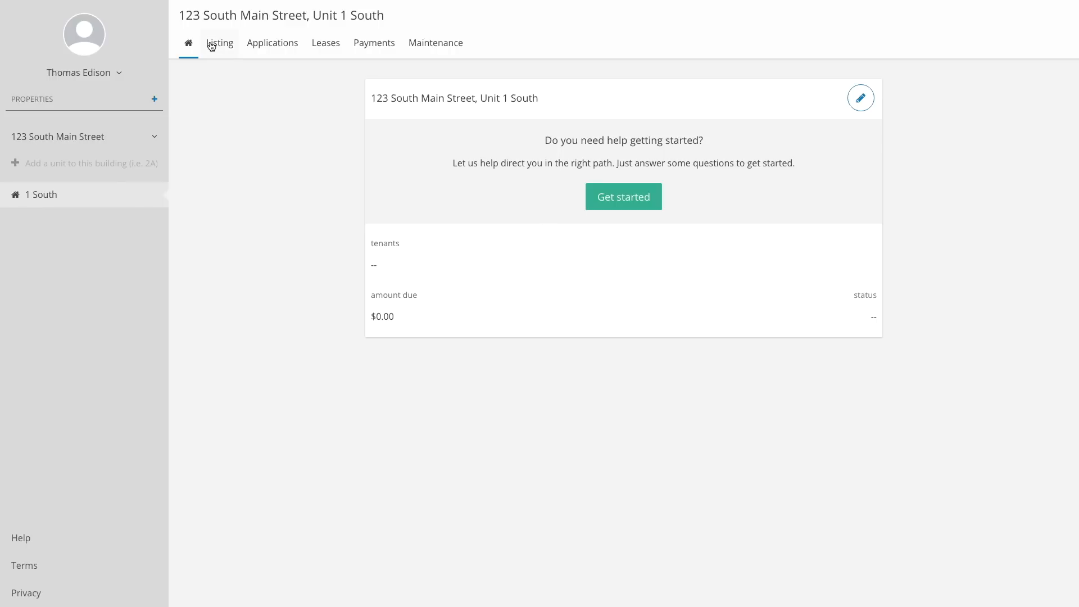
pyautogui.moveTo(374, 52)
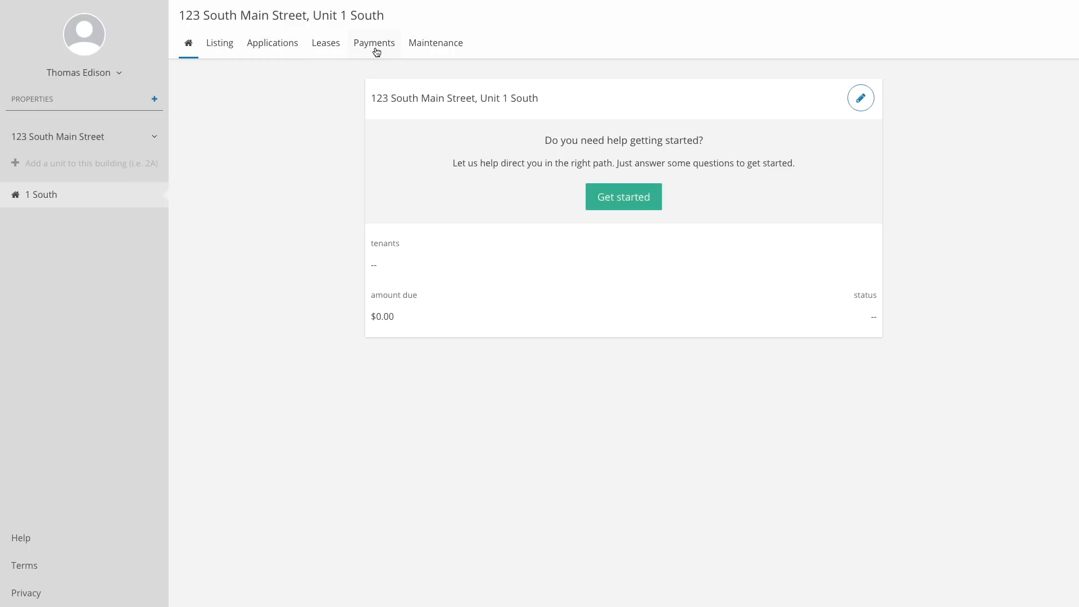
pyautogui.moveTo(427, 53)
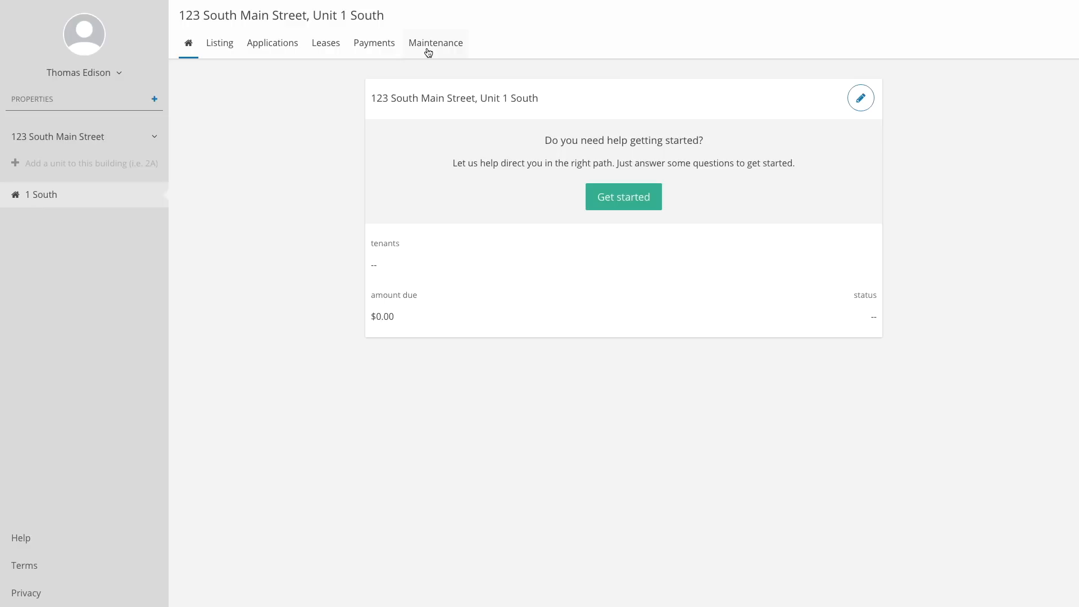
pyautogui.moveTo(219, 43)
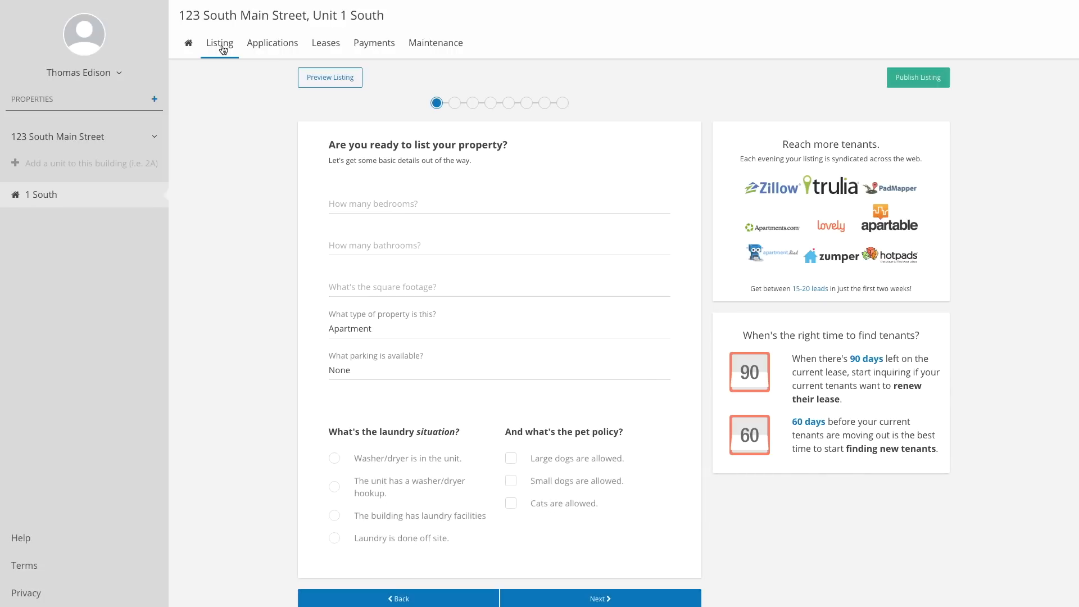
# Set the listing to 2 bedrooms, 1.5 bathrooms, 1600 square feet and choose a property type
pyautogui.write('2')
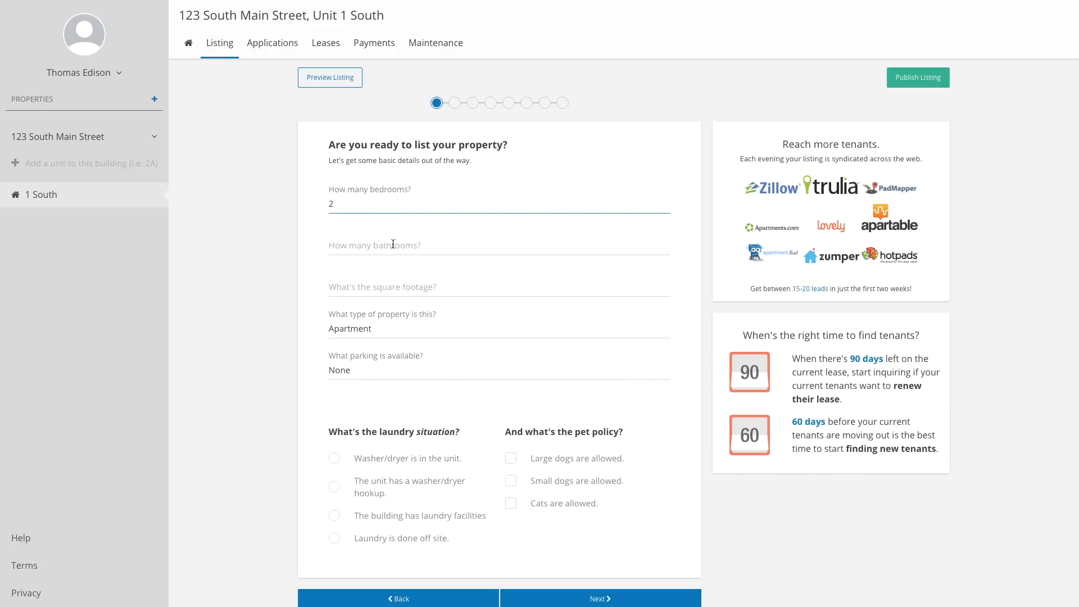
pyautogui.write('1.5')
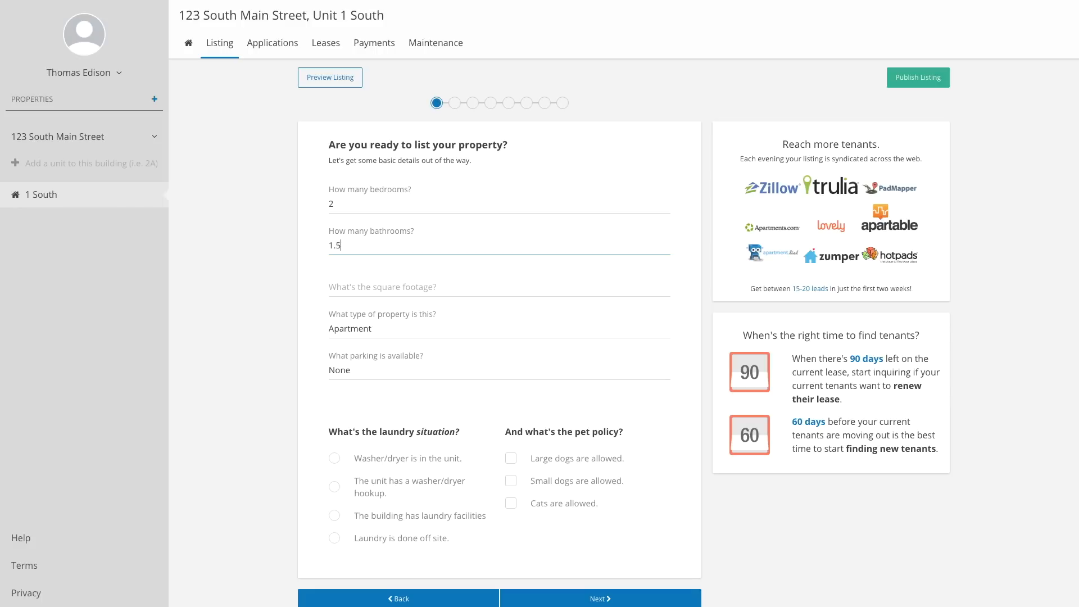
pyautogui.write('1600')
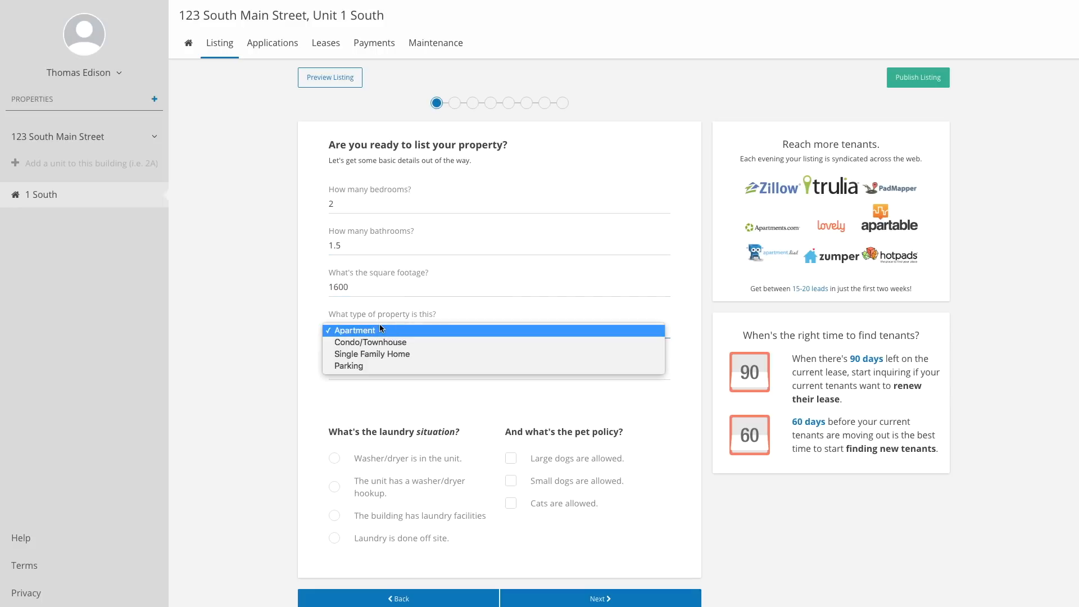
pyautogui.click(370, 341)
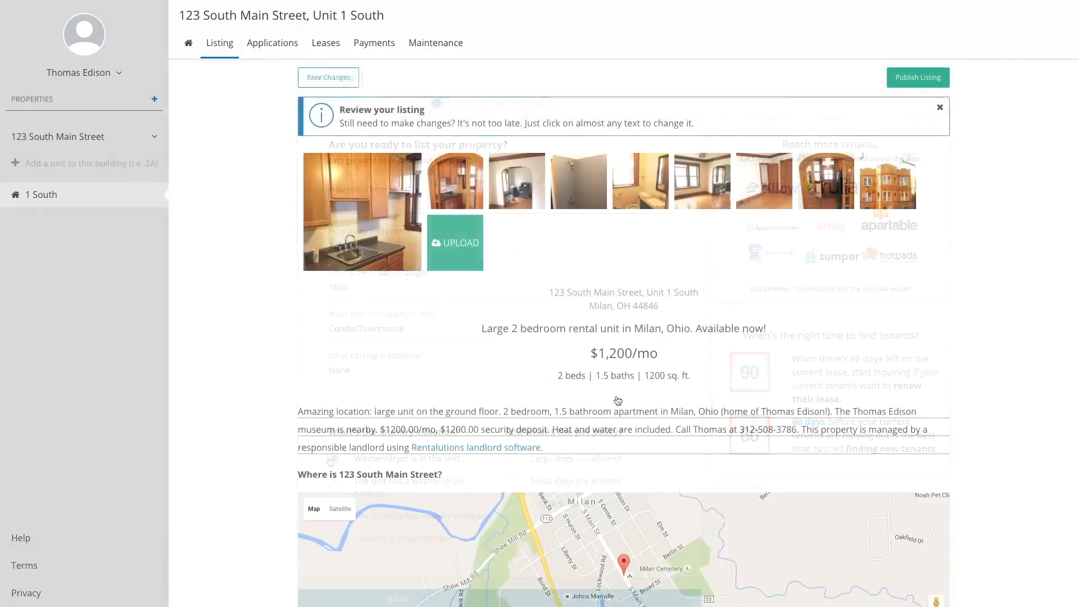
# Scroll the public listing past the description and map down to the Details section
pyautogui.scroll(-3)
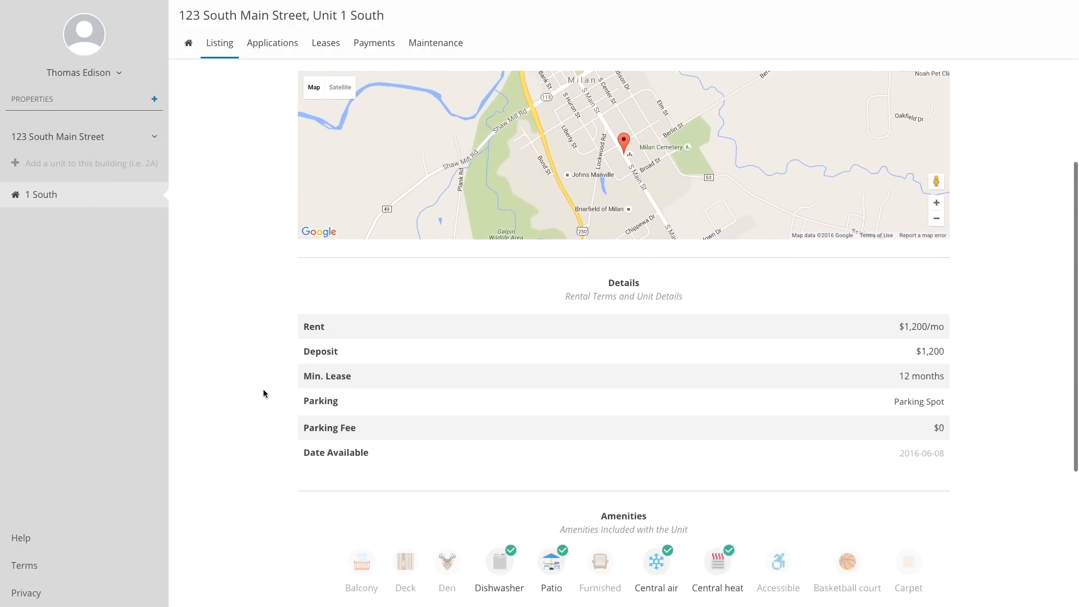
pyautogui.scroll(-3)
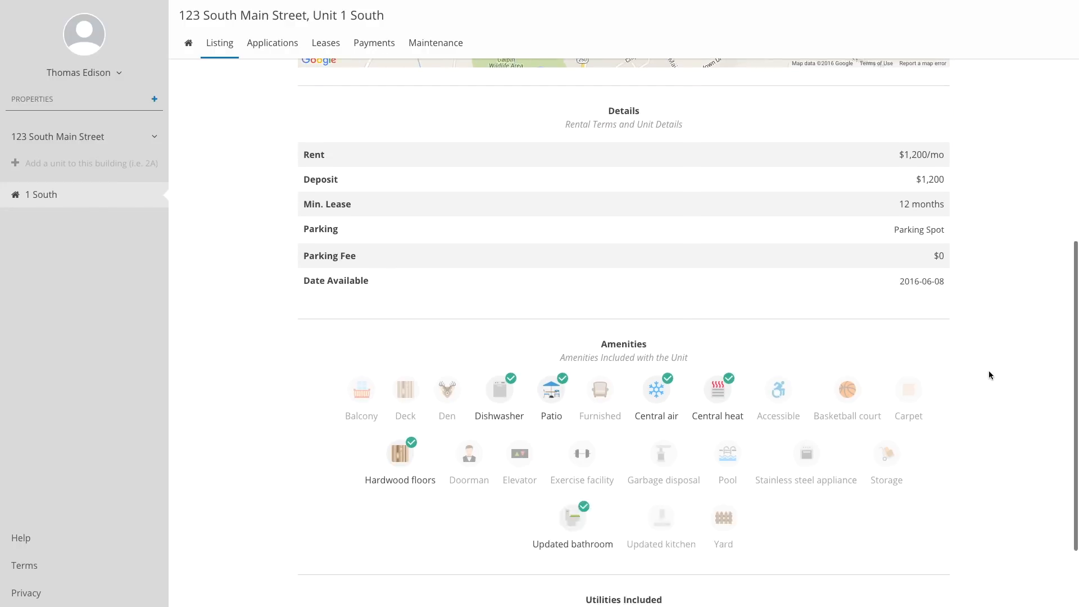
pyautogui.scroll(-3)
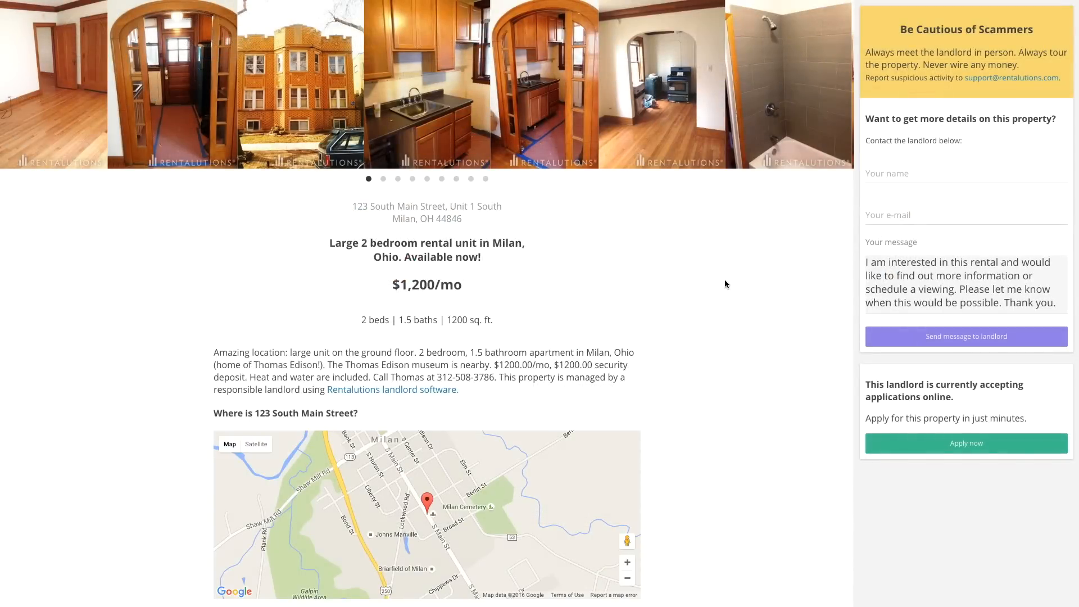
pyautogui.scroll(-3)
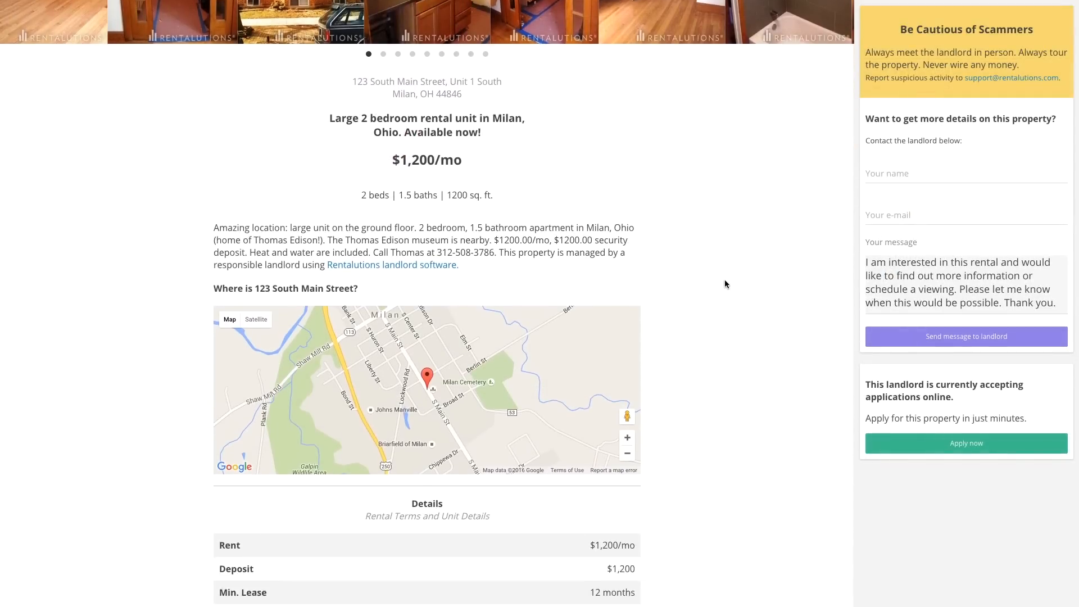
pyautogui.scroll(-3)
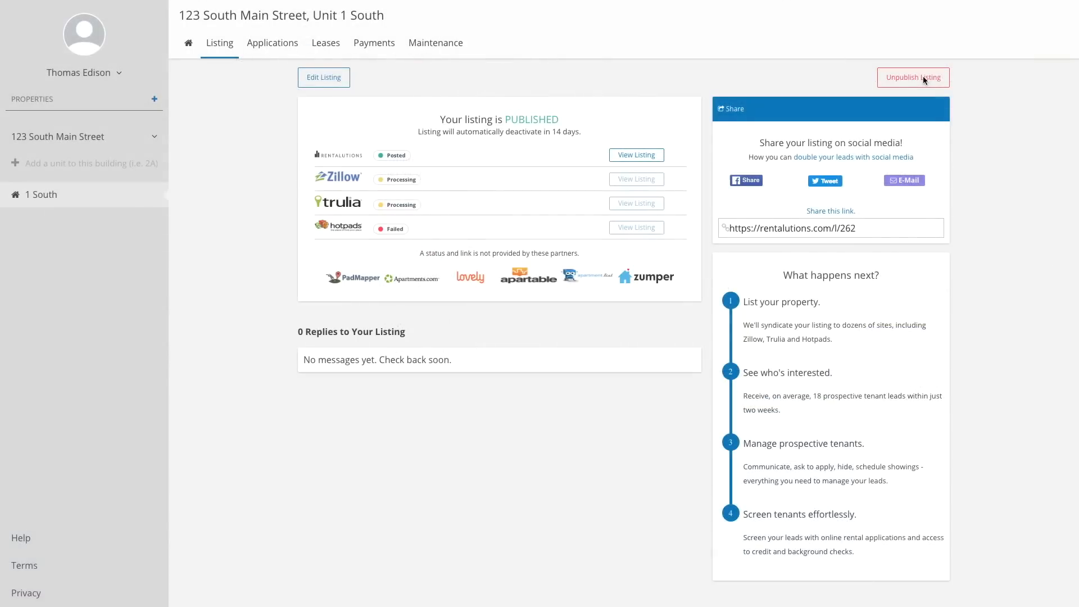
pyautogui.moveTo(402, 124)
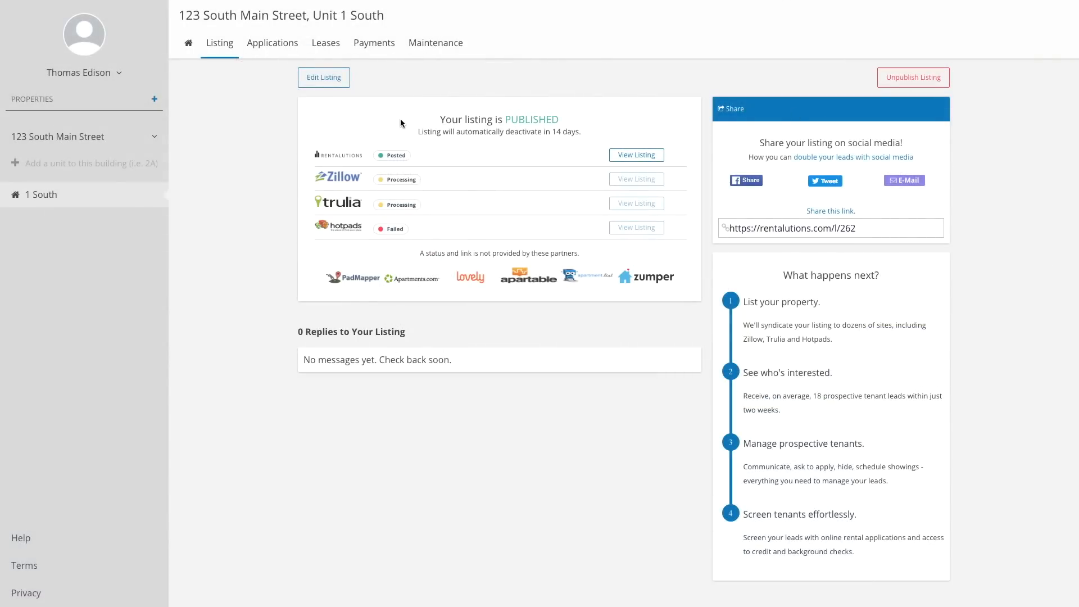
pyautogui.moveTo(633, 287)
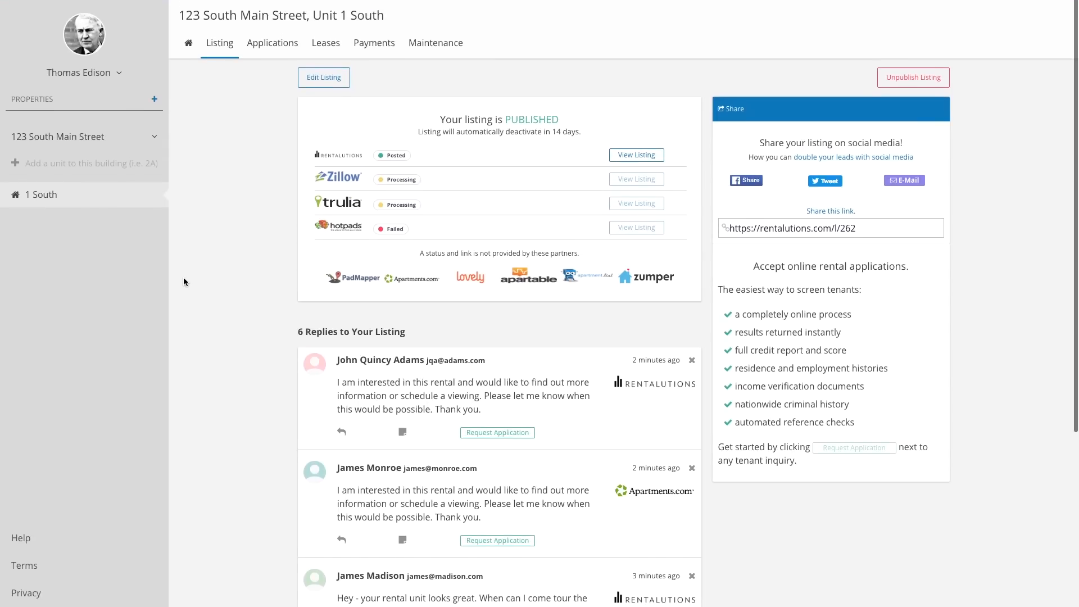
# Scroll through the six renter replies from Rentalutions, Zillow, Apartments.com and HotPads
pyautogui.scroll(-3)
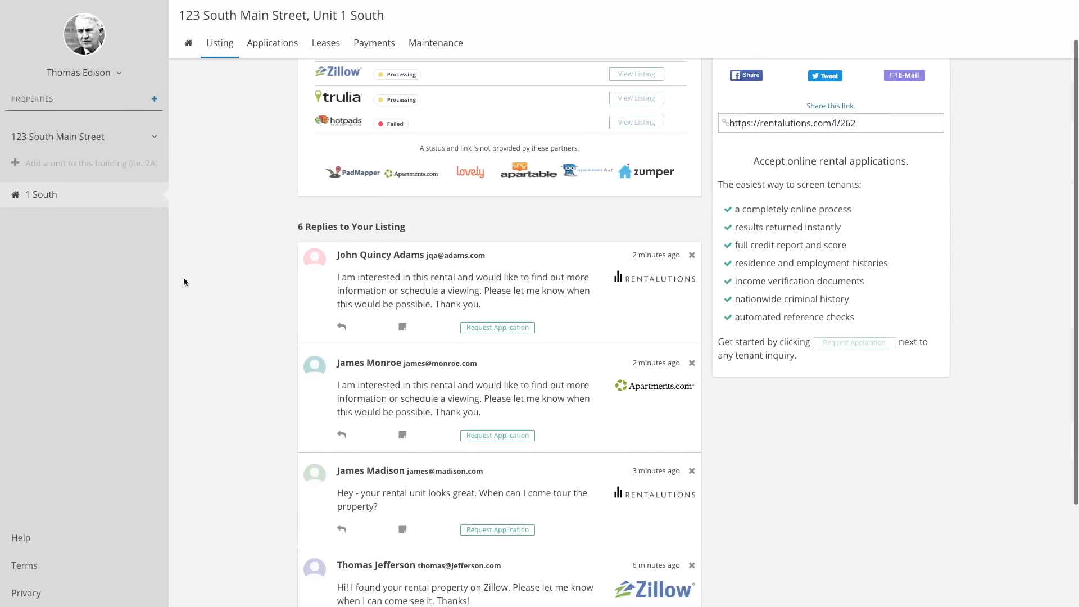
pyautogui.scroll(-3)
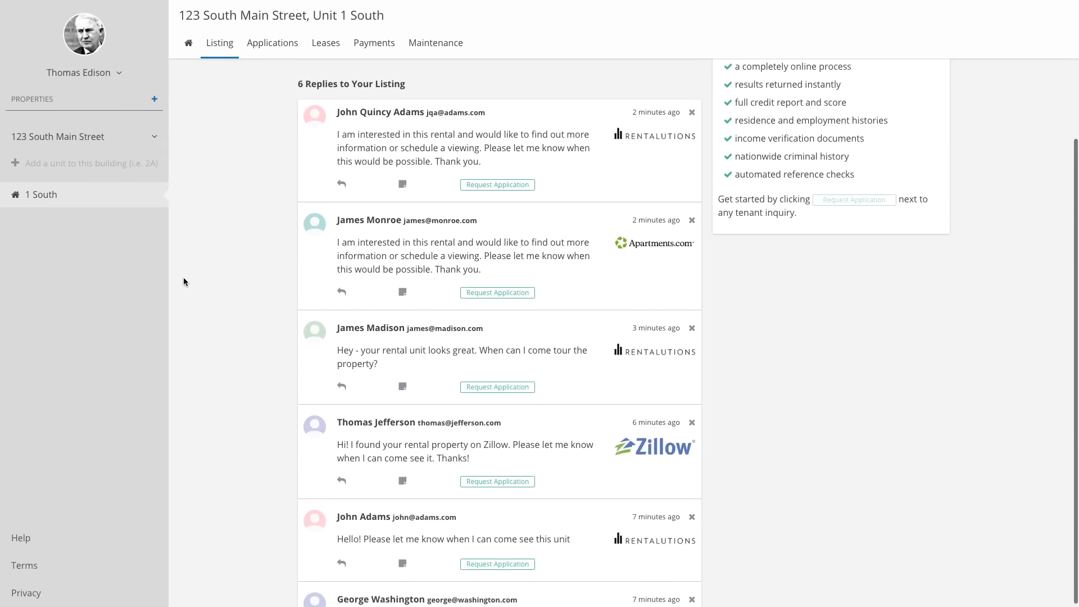
pyautogui.scroll(-3)
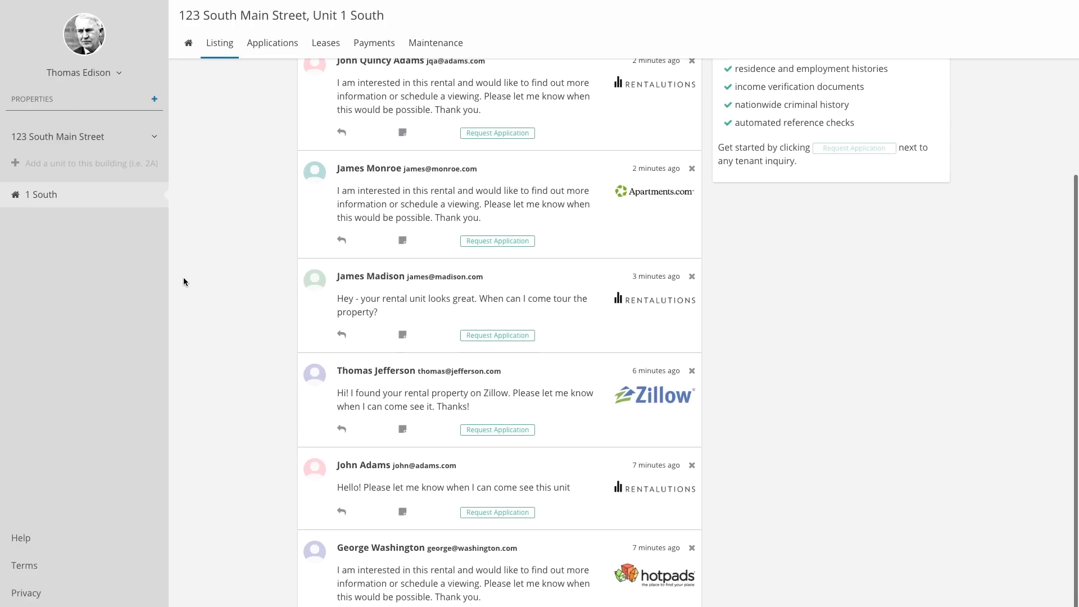
pyautogui.moveTo(213, 269)
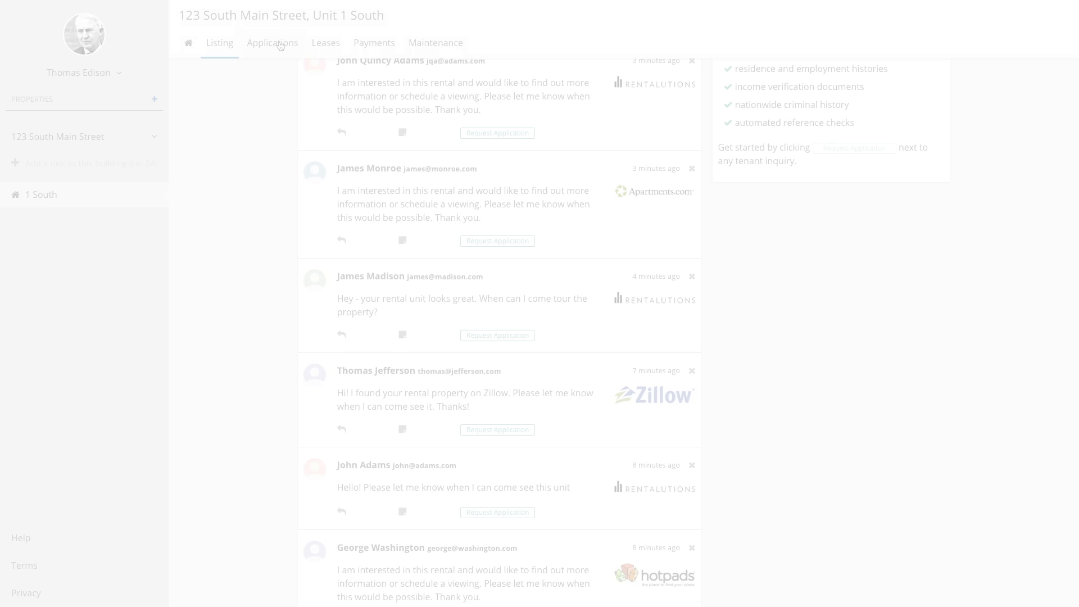
# Show the unit's applications and bring up the completed applicant's full application form
pyautogui.click(272, 42)
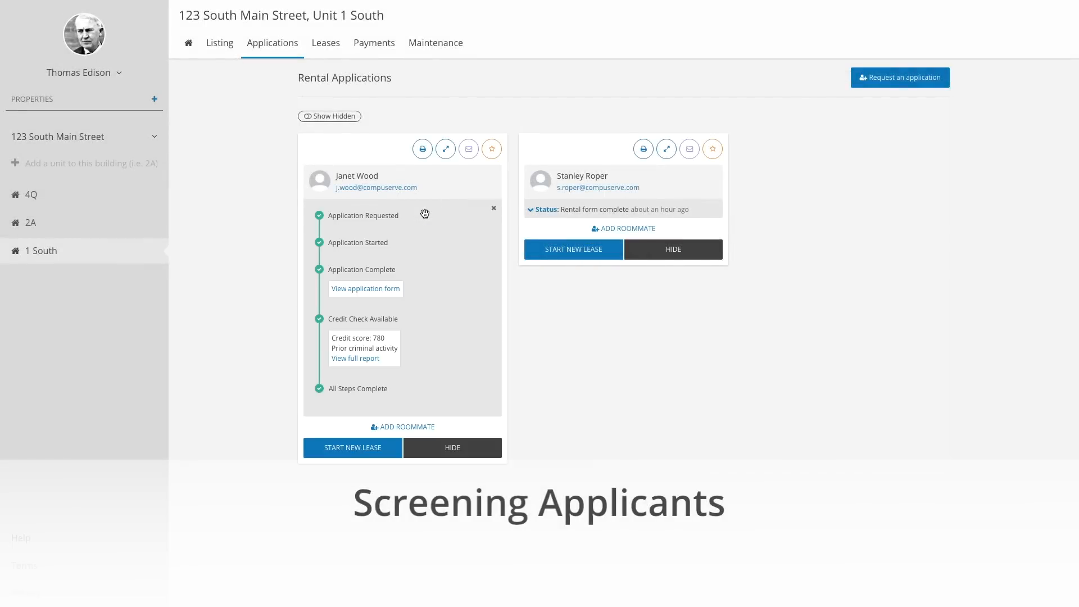
pyautogui.click(366, 288)
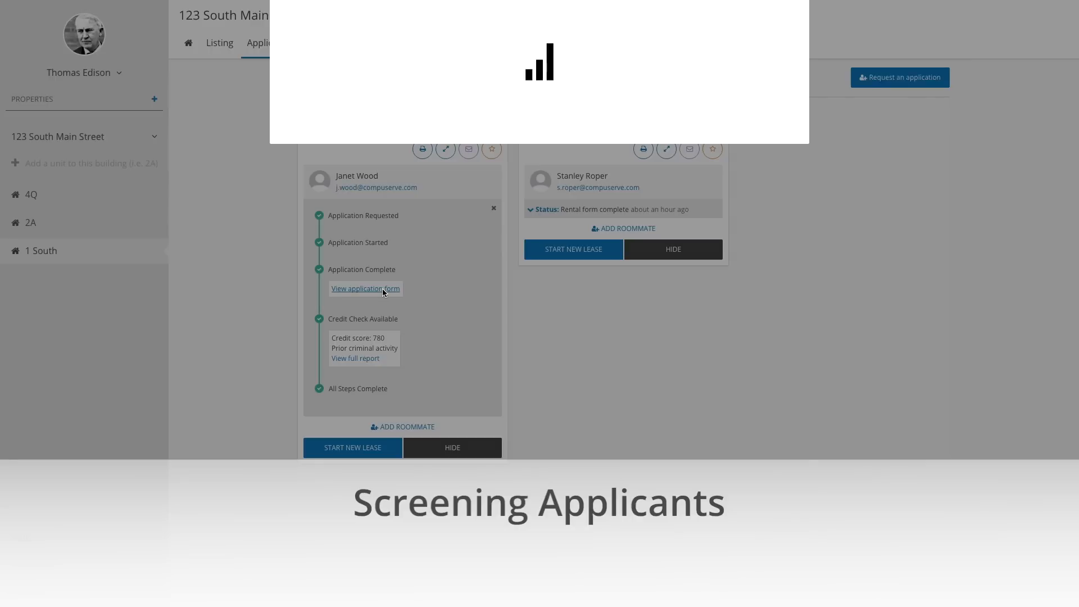
pyautogui.click(365, 289)
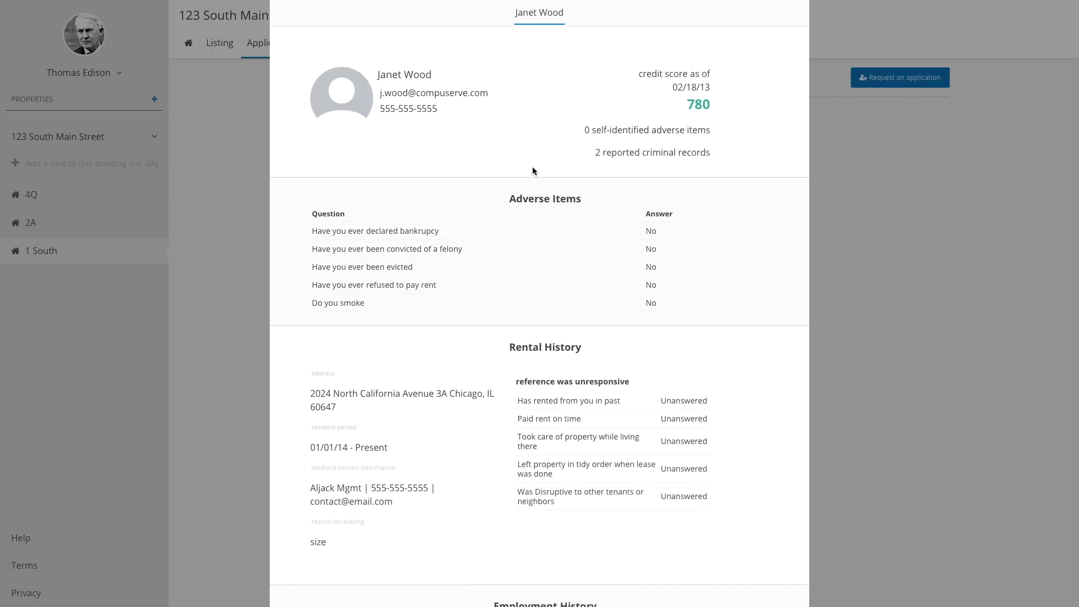
# Review the applicant's screening answers, credit report and account histories
pyautogui.scroll(-3)
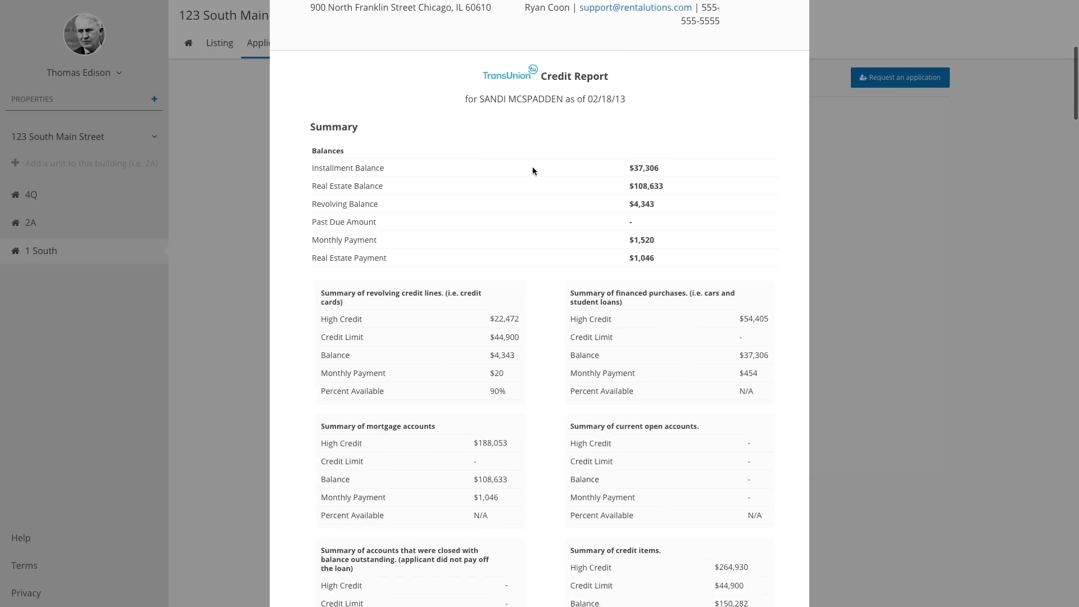
pyautogui.scroll(-3)
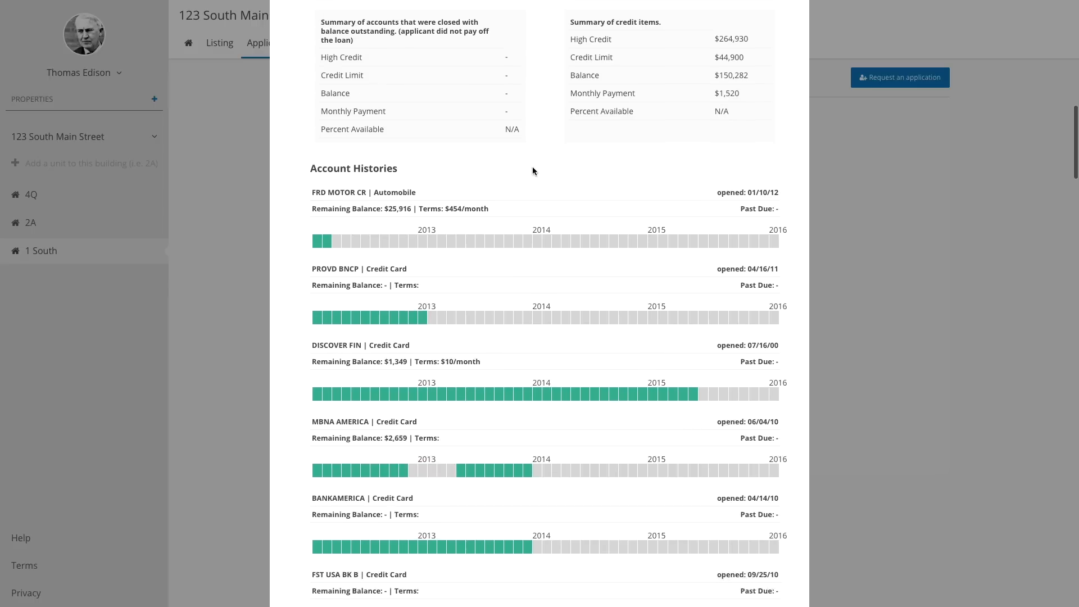
pyautogui.scroll(-3)
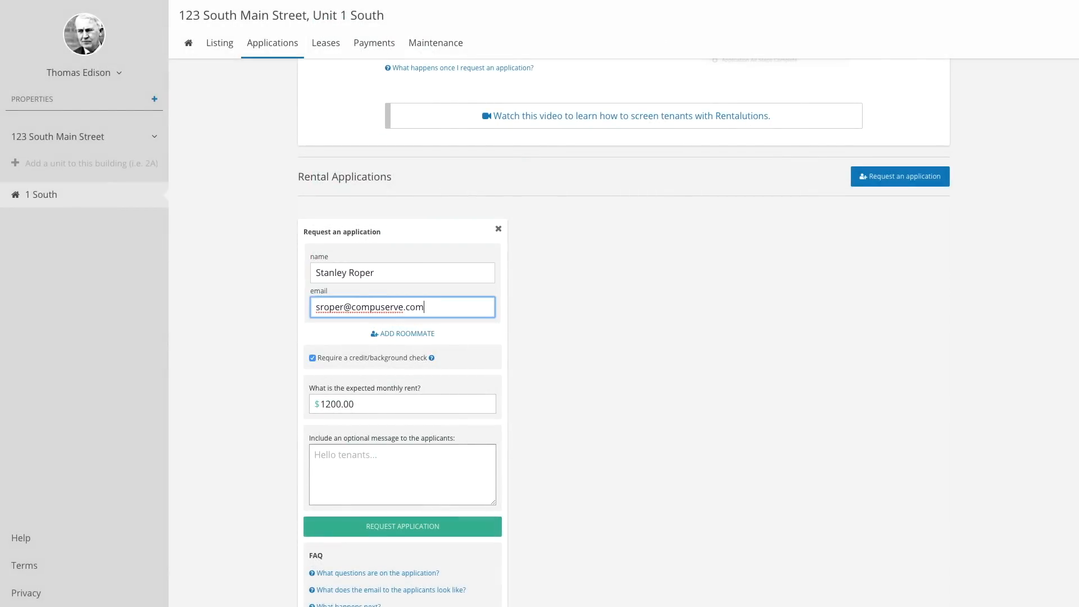
# Add a roommate and write the note 'Hello! Please complete this rental application'
pyautogui.click(402, 334)
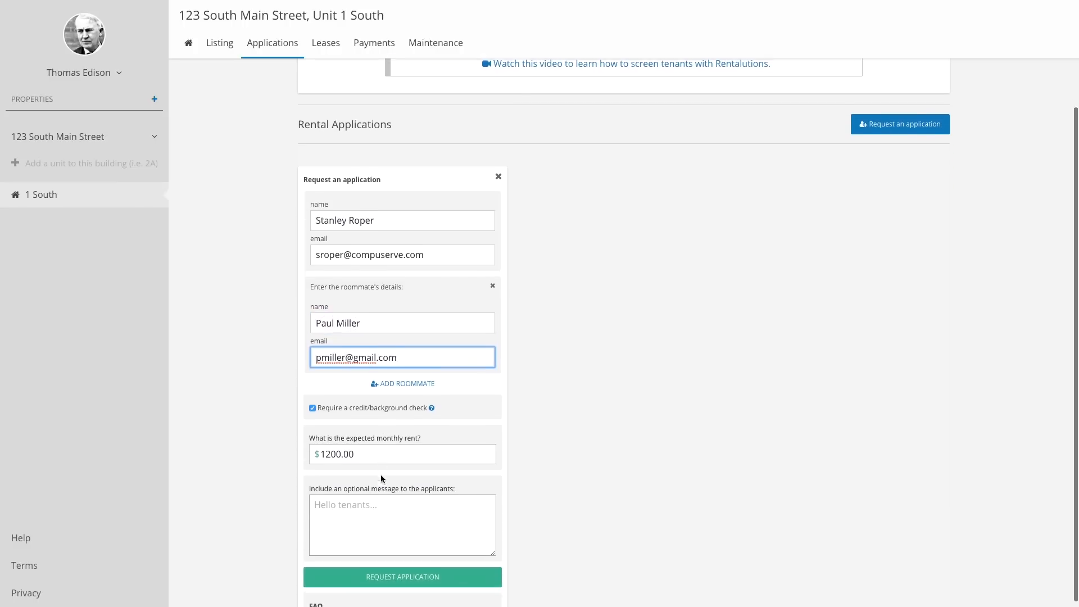
pyautogui.write('Hello! Please com')
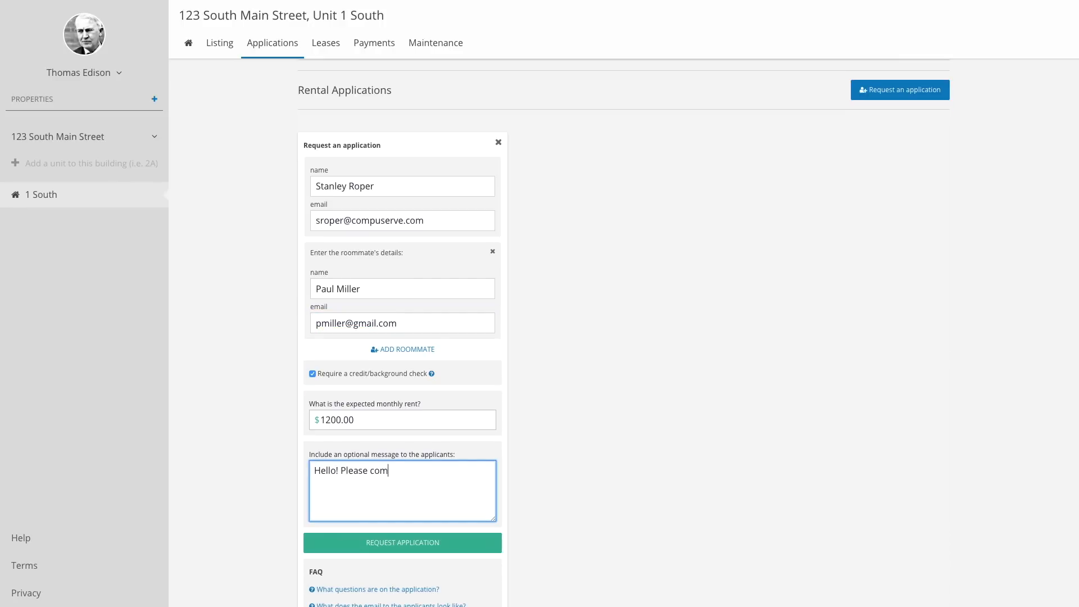
pyautogui.write('plete this rental application')
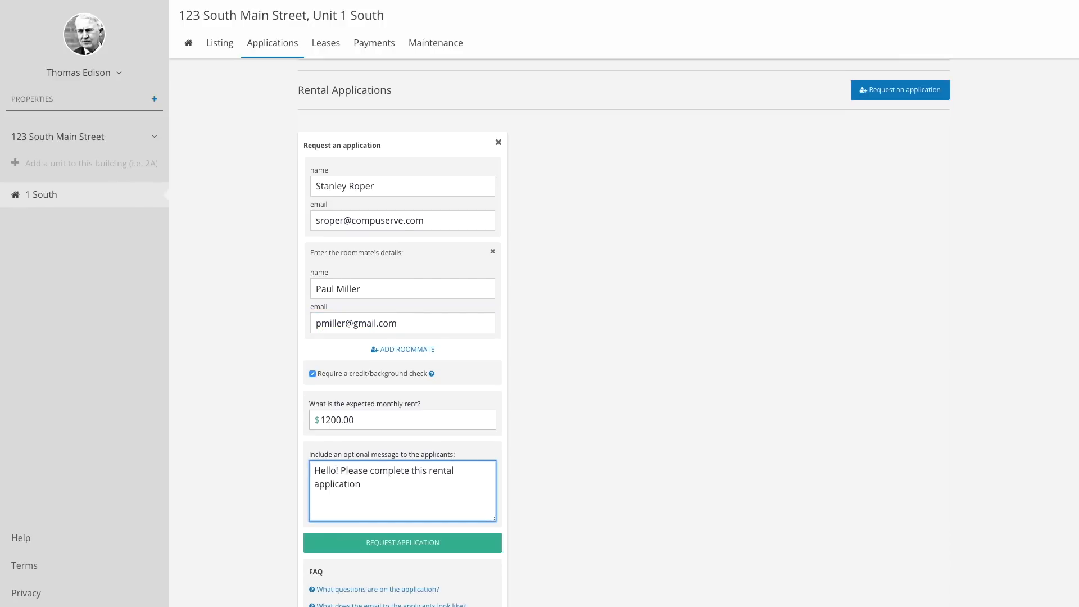
# Send the application request to both applicants and start another request
pyautogui.click(402, 542)
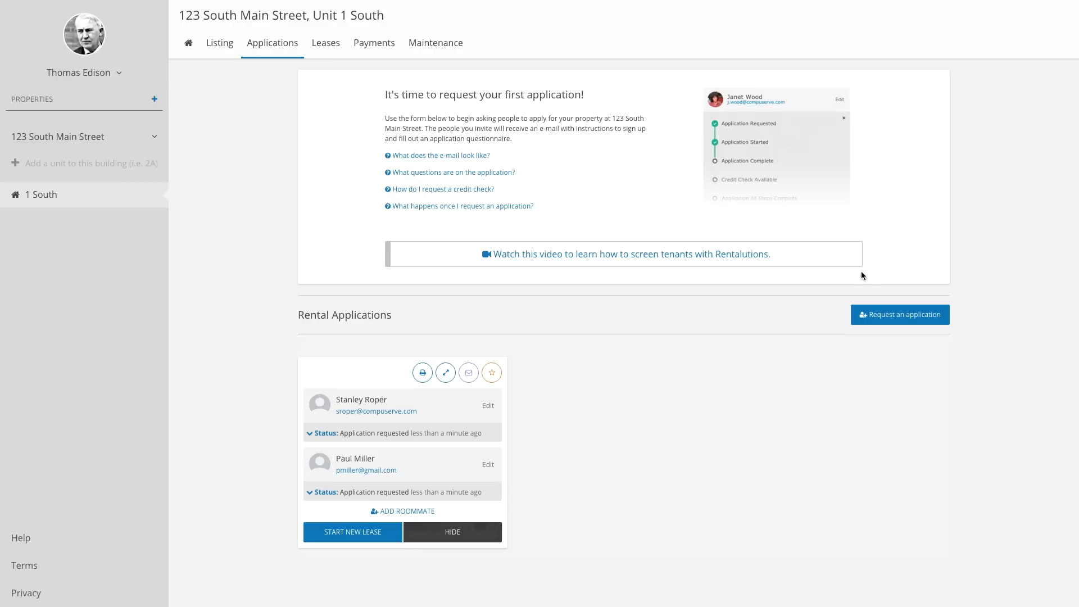
pyautogui.click(899, 314)
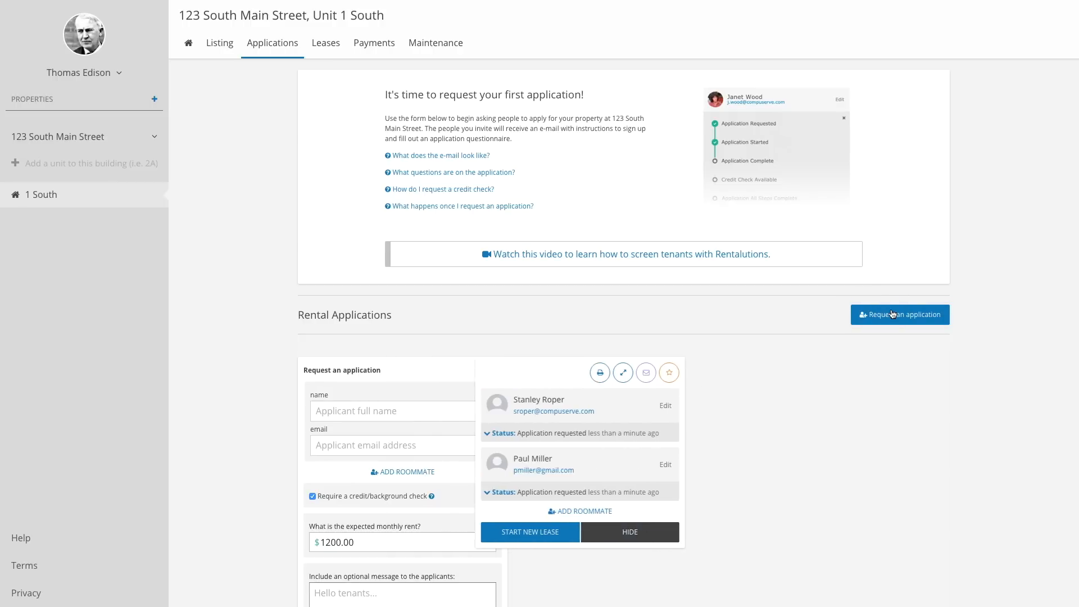
pyautogui.click(402, 411)
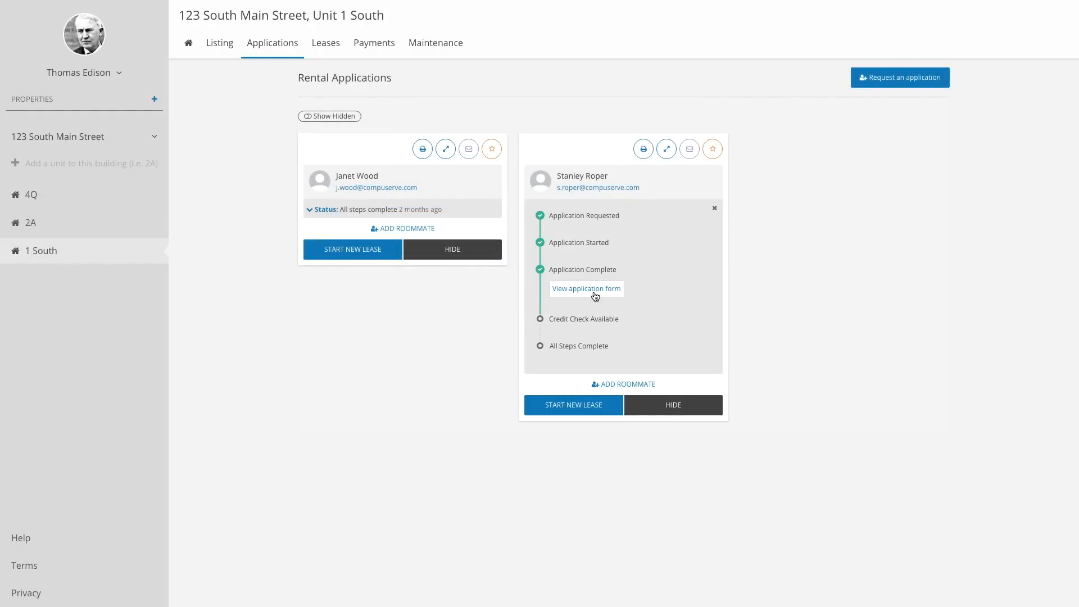
# Review the finished applicant's rental history, employment and credit report, then move to leases
pyautogui.click(586, 289)
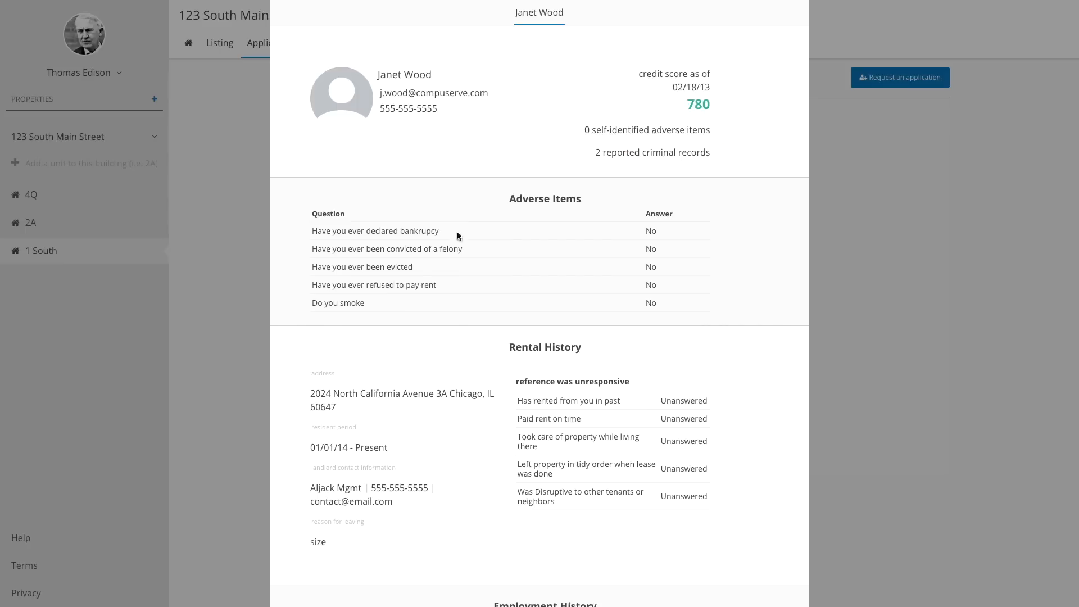
pyautogui.scroll(-3)
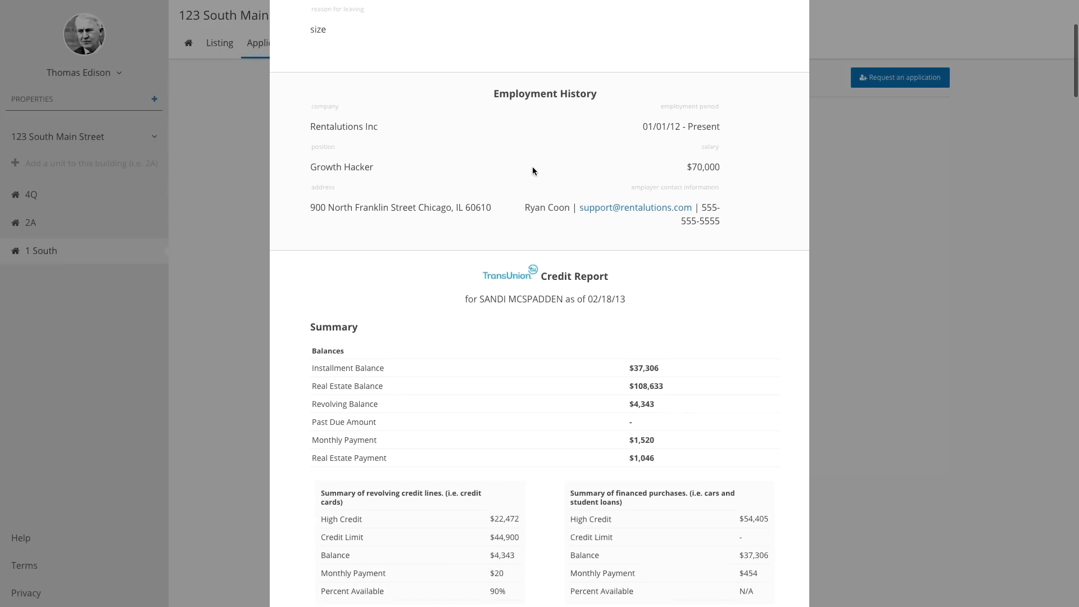
pyautogui.click(326, 43)
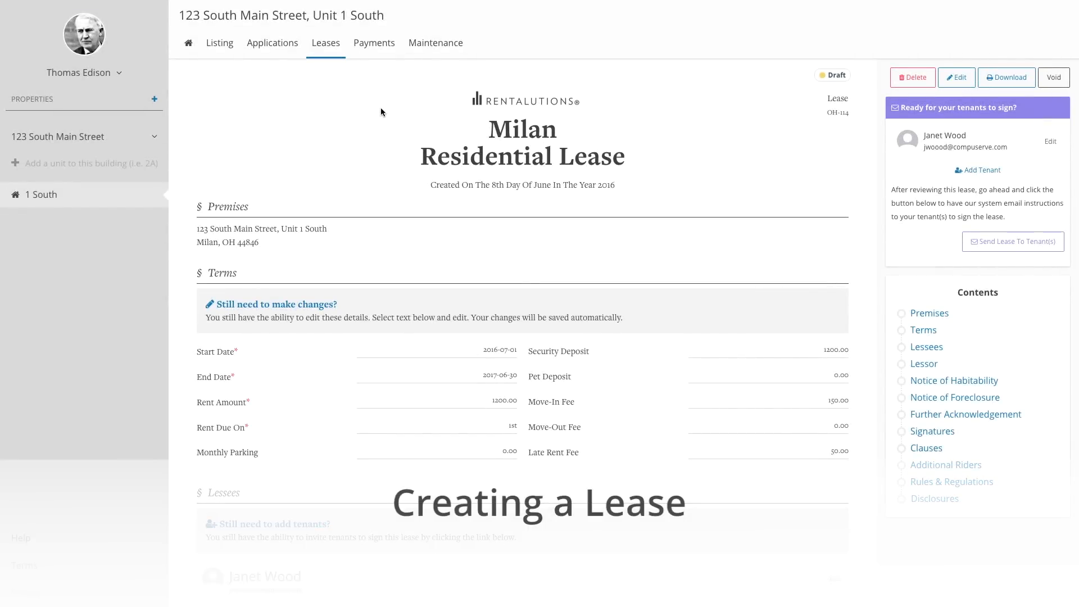
# Scroll the lease preview through the rent, late charges and security deposit clauses
pyautogui.scroll(-3)
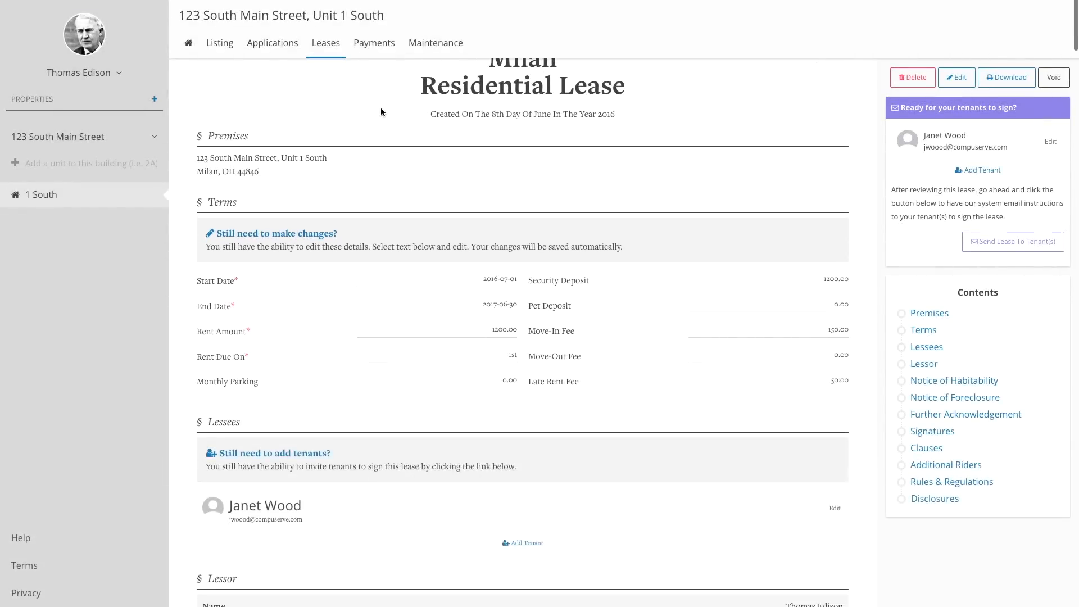
pyautogui.scroll(-3)
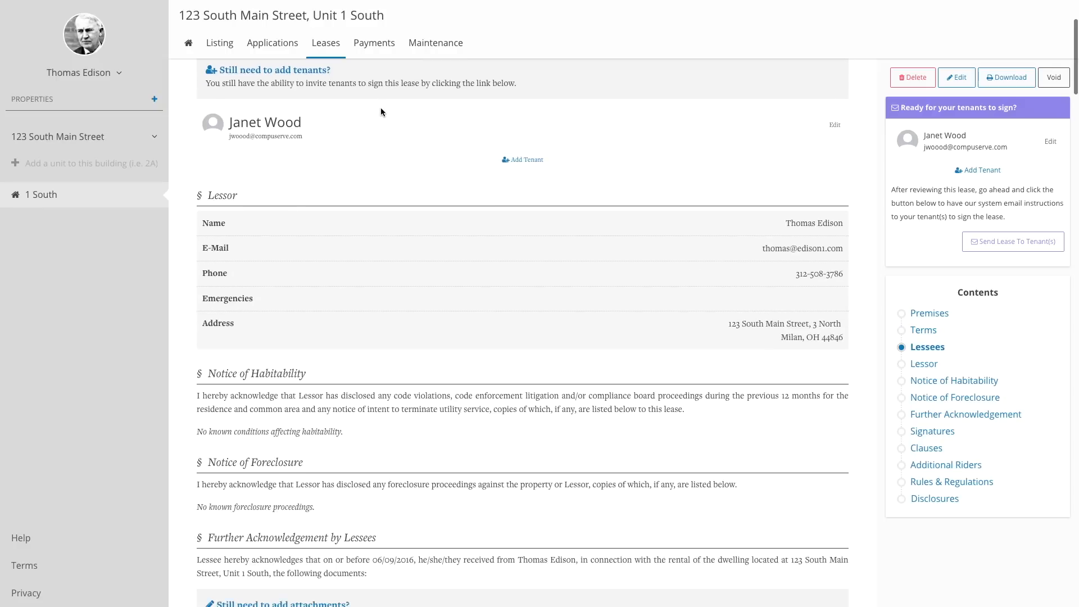
pyautogui.scroll(-3)
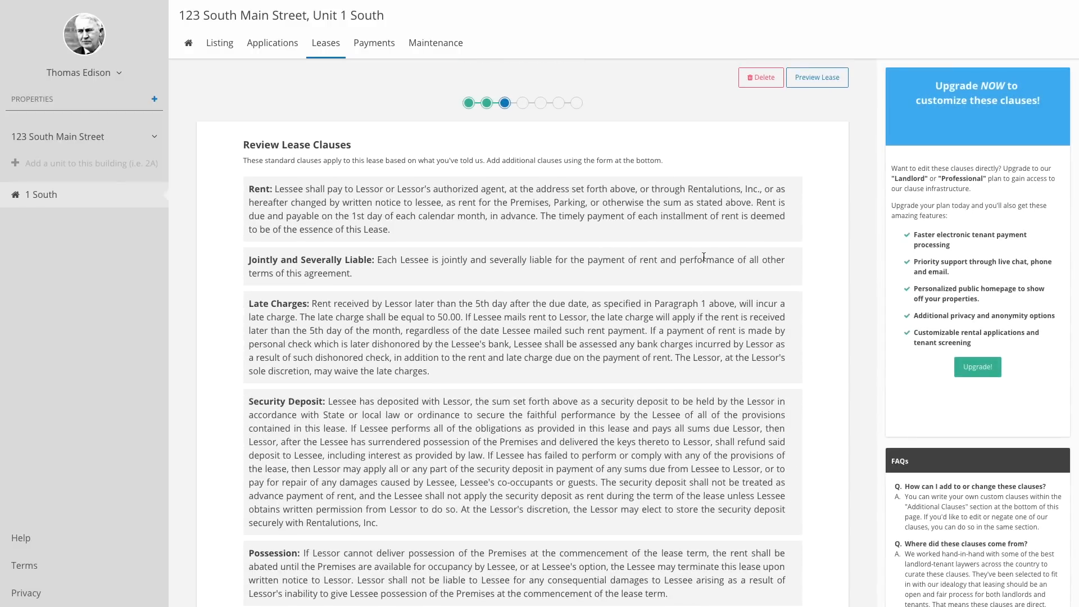
pyautogui.scroll(-3)
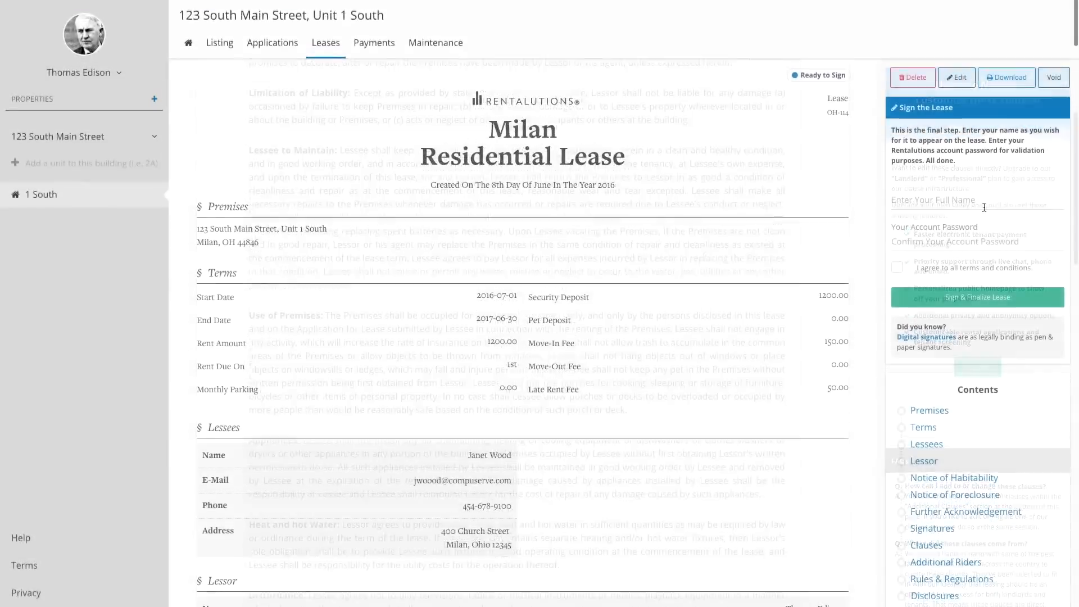
pyautogui.write('Thomas Edison')
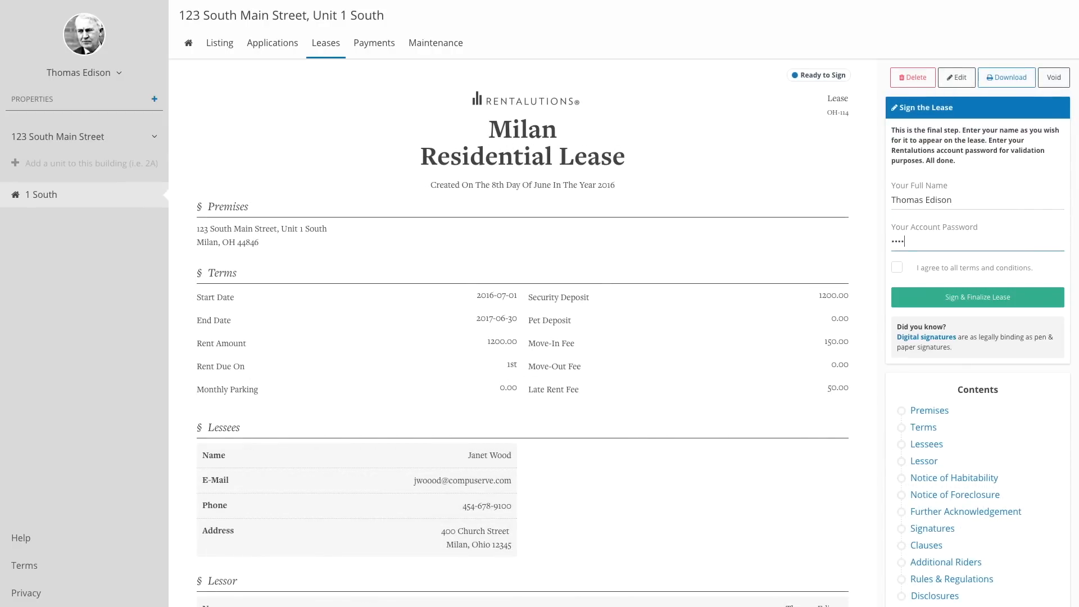
pyautogui.click(897, 267)
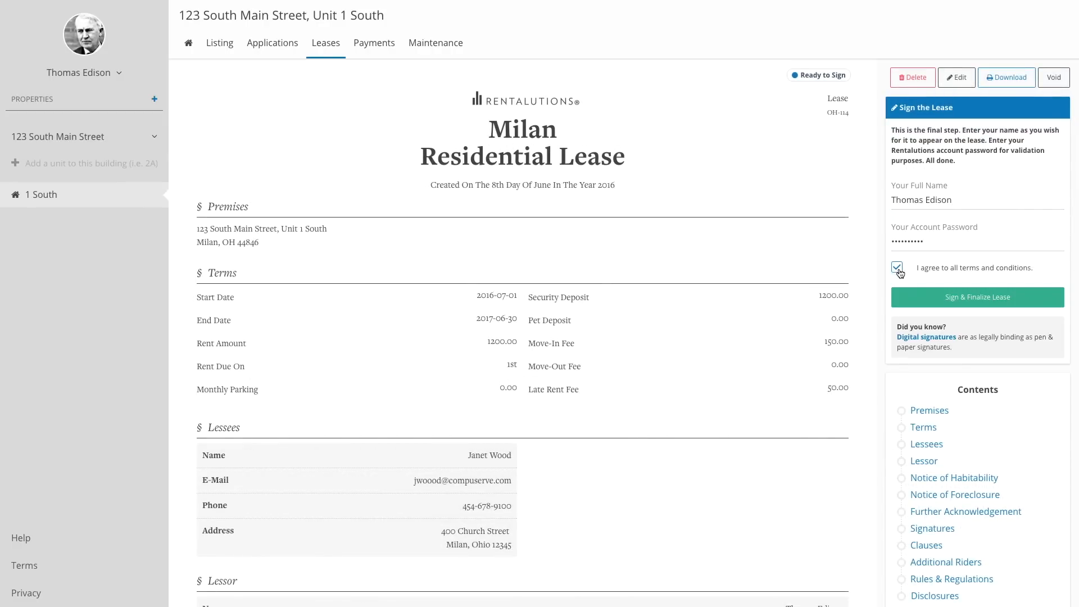
pyautogui.click(977, 297)
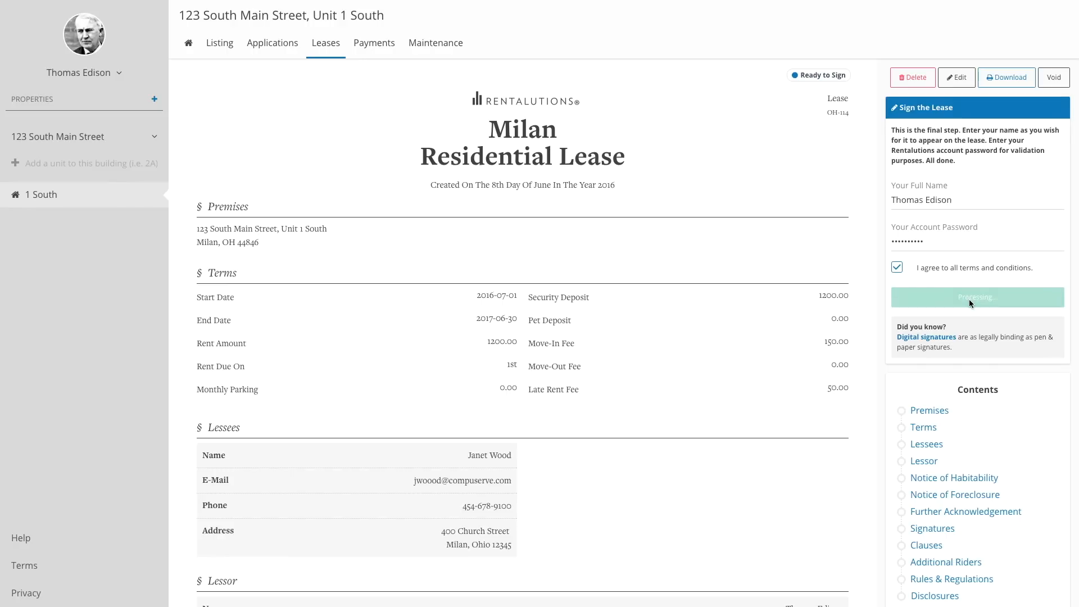
pyautogui.click(976, 297)
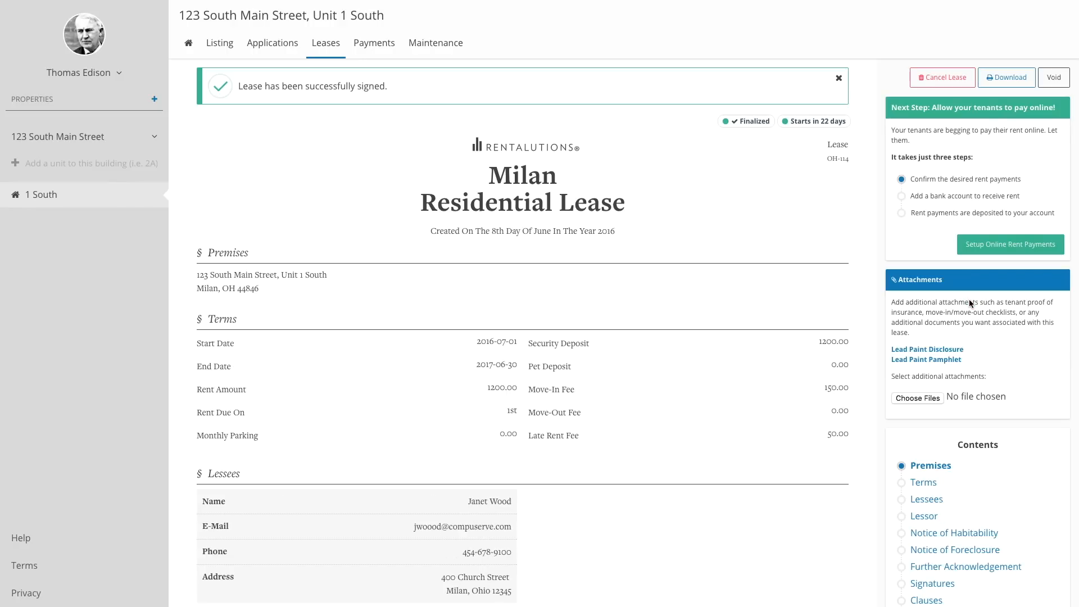
# Start online rent payment setup, marking the security deposit and move-in fee as already paid
pyautogui.click(1010, 243)
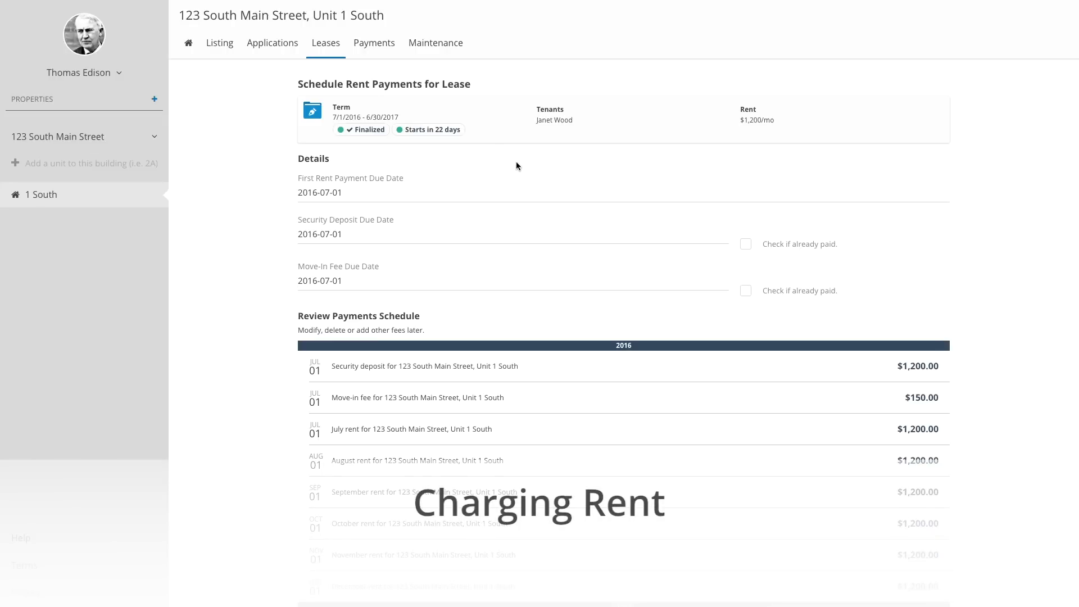
pyautogui.moveTo(299, 183)
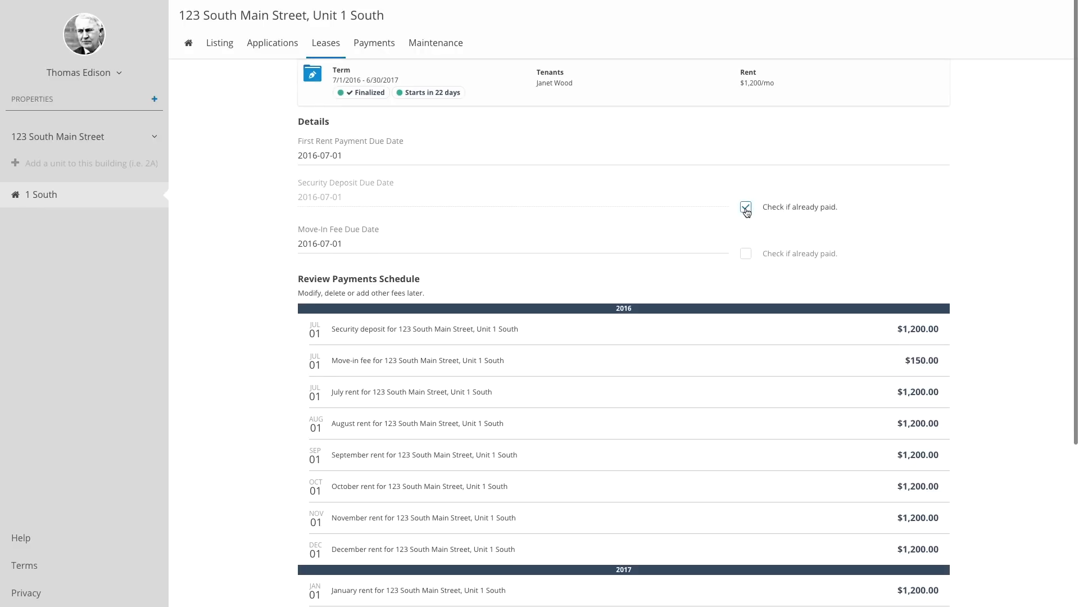
pyautogui.click(746, 206)
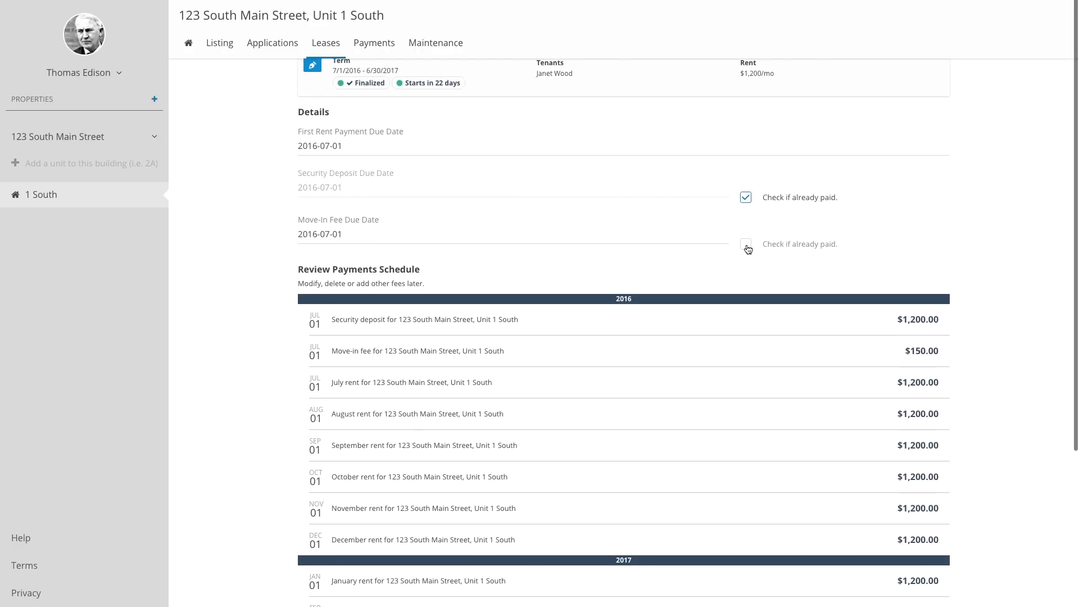
pyautogui.click(745, 244)
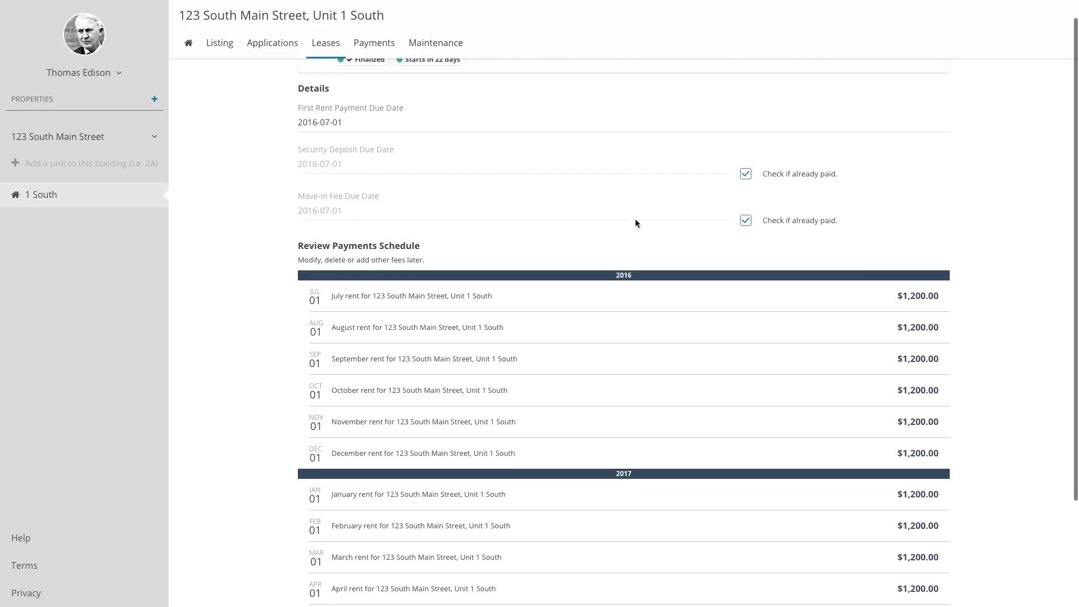
pyautogui.scroll(-3)
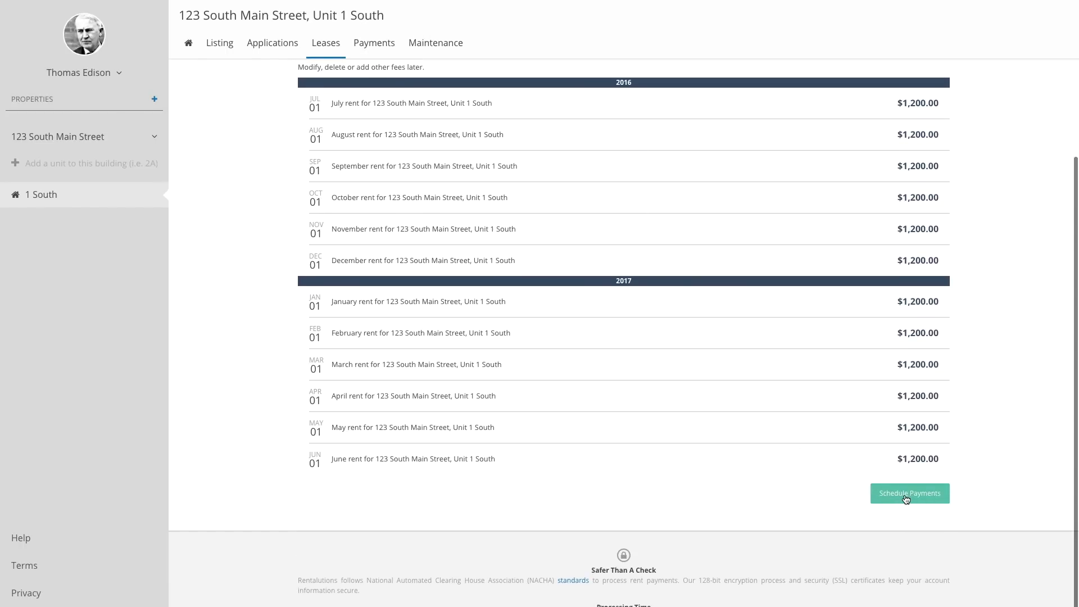
# Schedule the monthly $1,200 rent charges from July 2016 through June 2017 and review the list
pyautogui.click(908, 492)
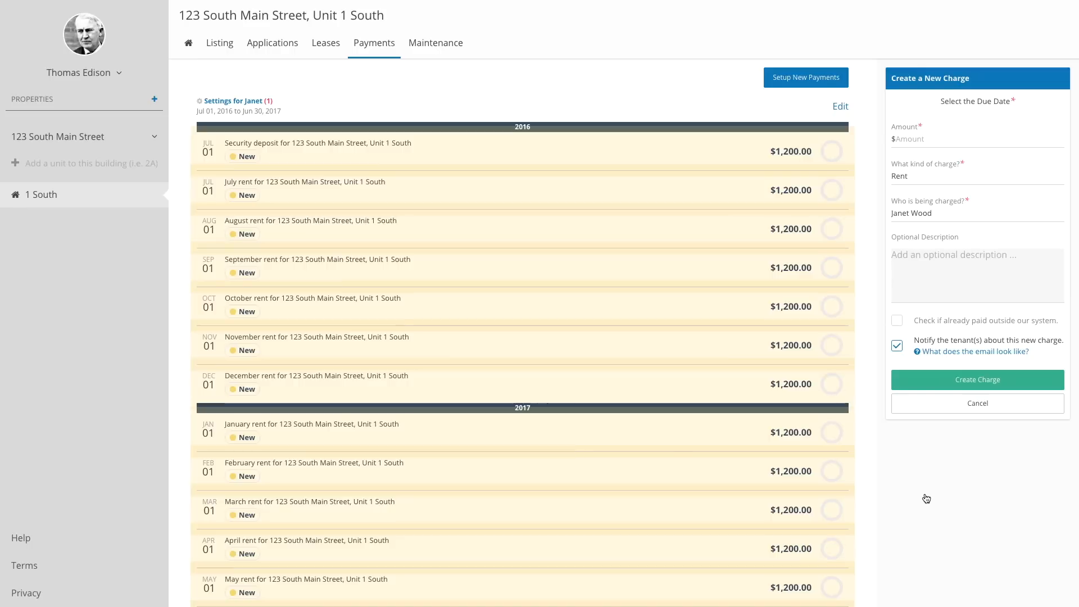
pyautogui.click(977, 102)
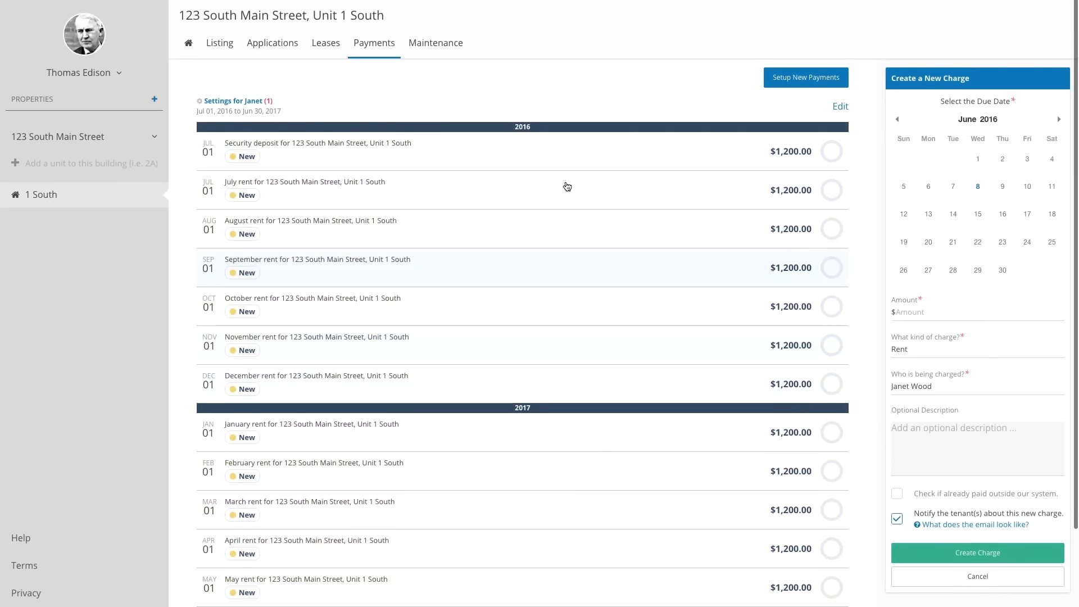
pyautogui.scroll(-3)
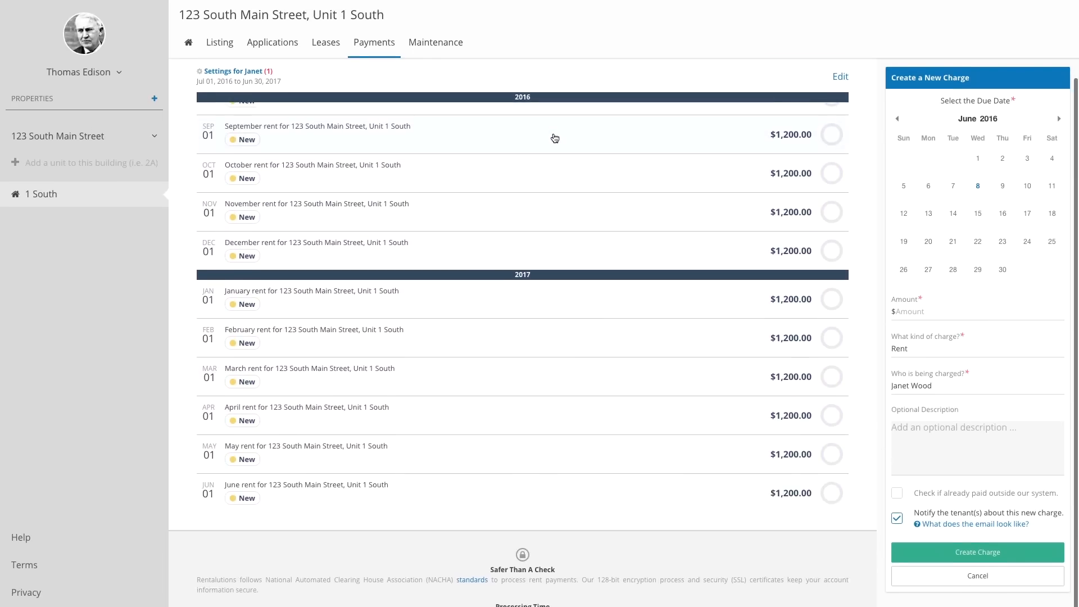
pyautogui.scroll(3)
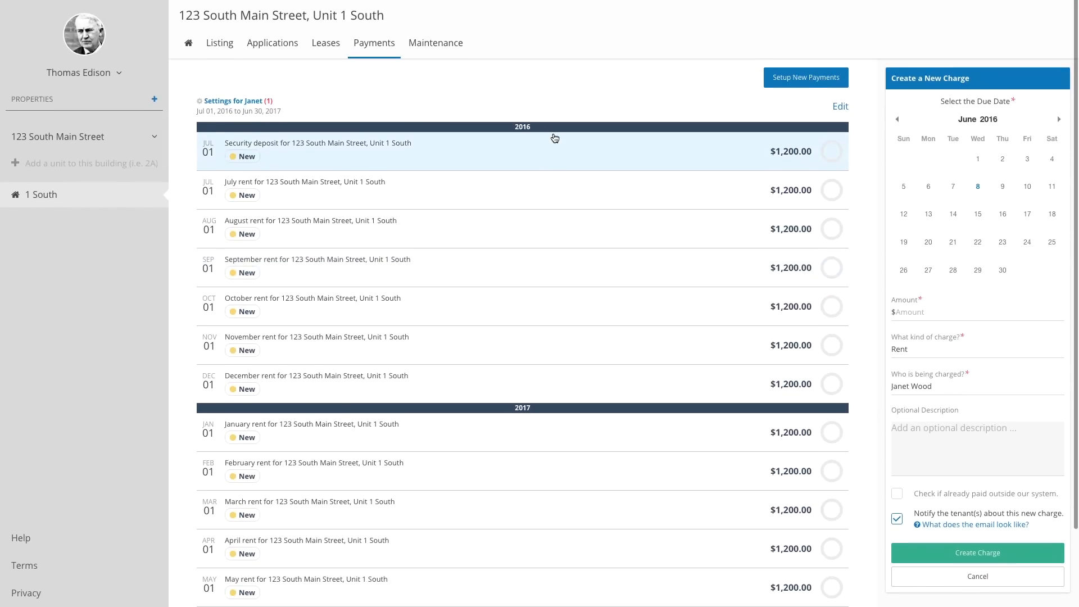
pyautogui.click(805, 77)
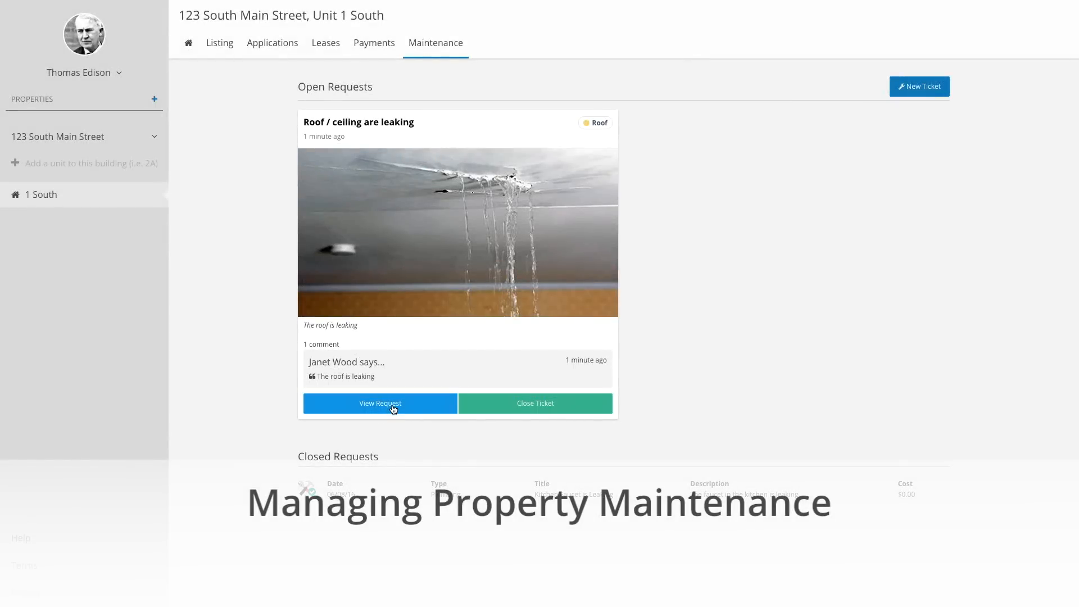
# Reply to the roof leak request: 'I'll send someone over to look into this tomorrow morning...'
pyautogui.click(380, 403)
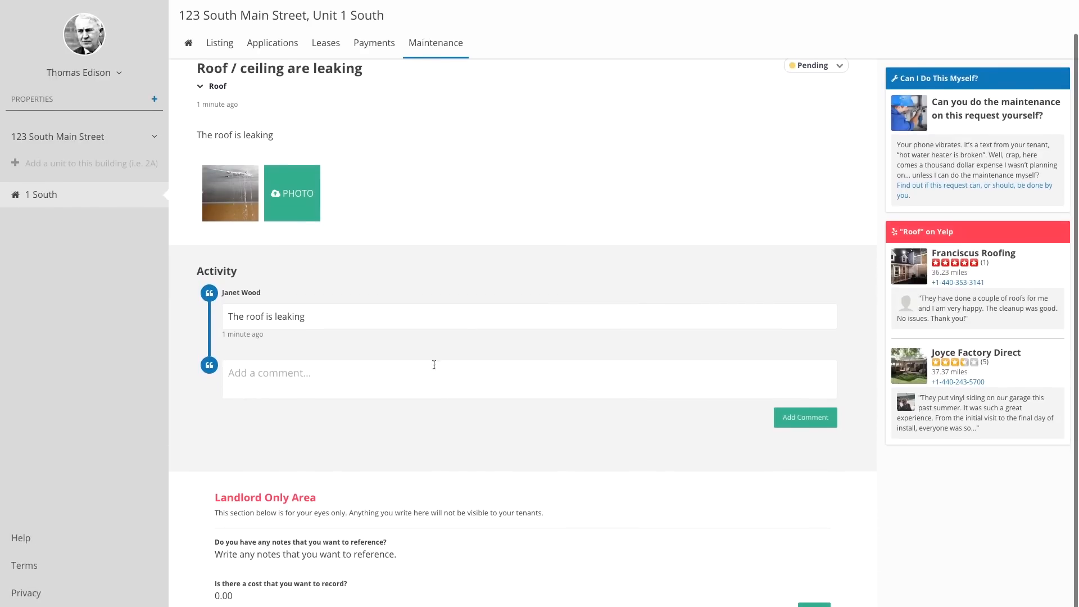
pyautogui.click(432, 379)
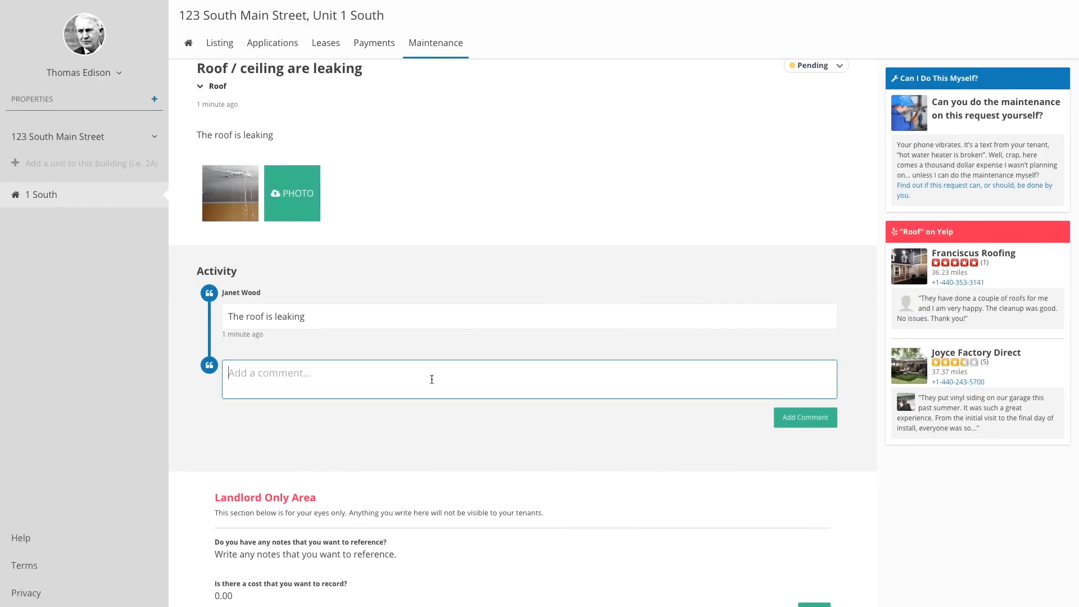
pyautogui.write("I'll send someo")
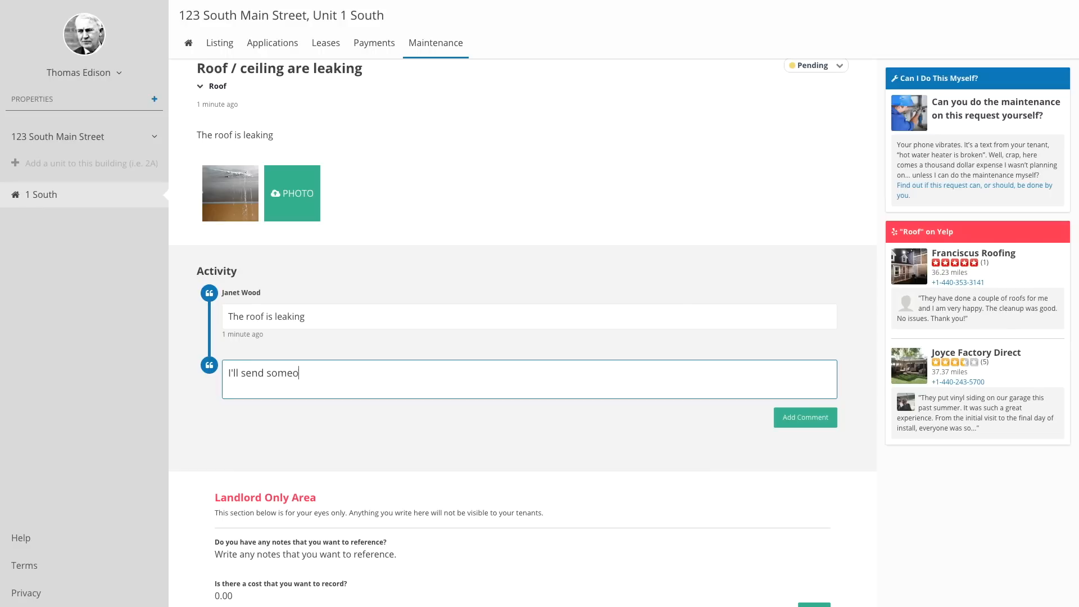
pyautogui.write('ne over to lo')
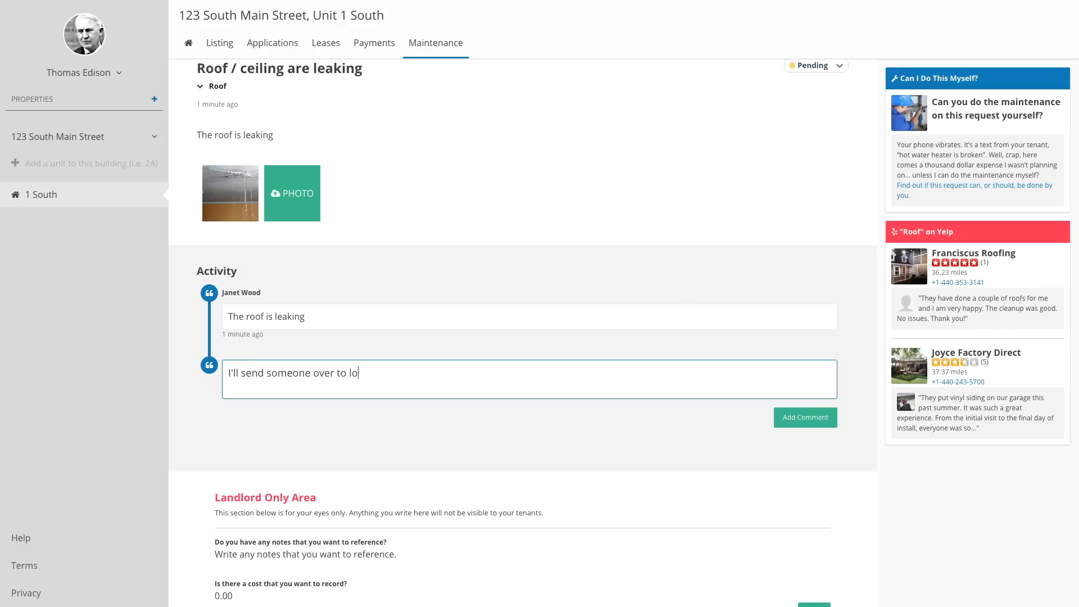
pyautogui.write('ok into this tomo')
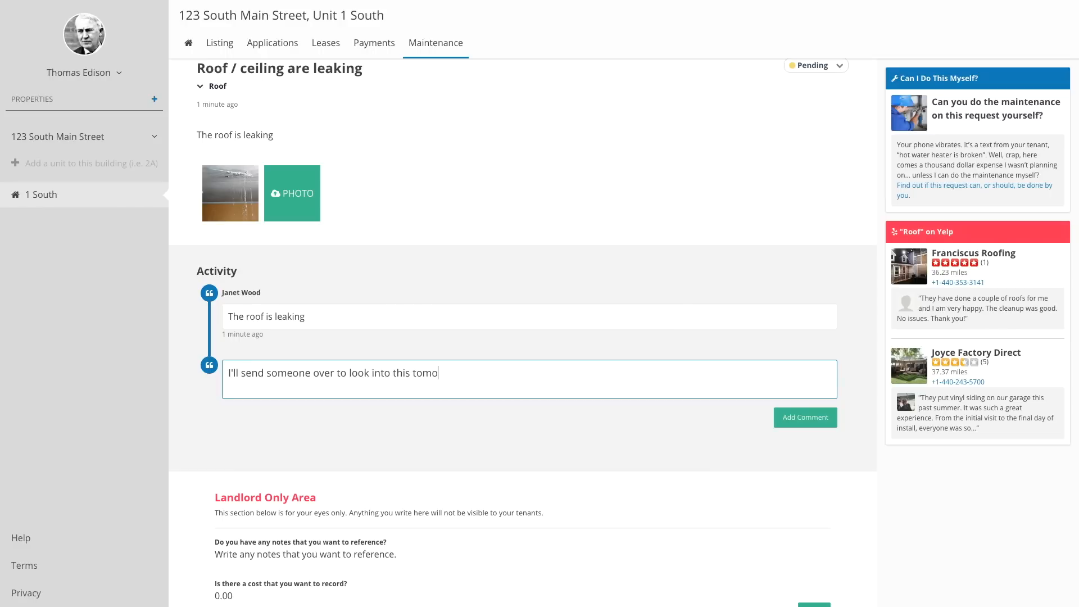
pyautogui.write('rrow morning. Until then, pl')
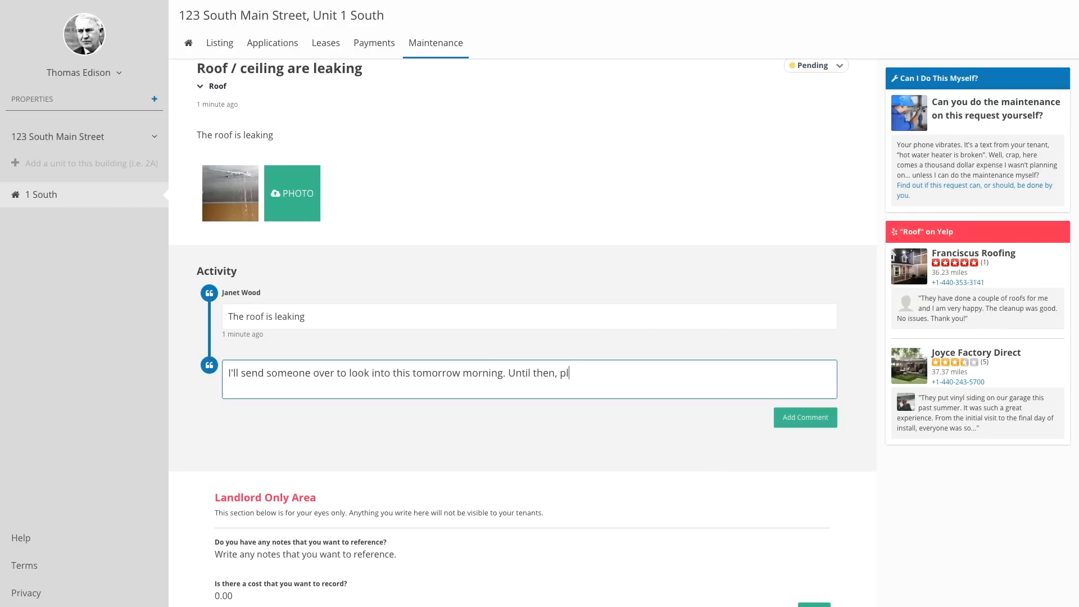
pyautogui.write('ease try')
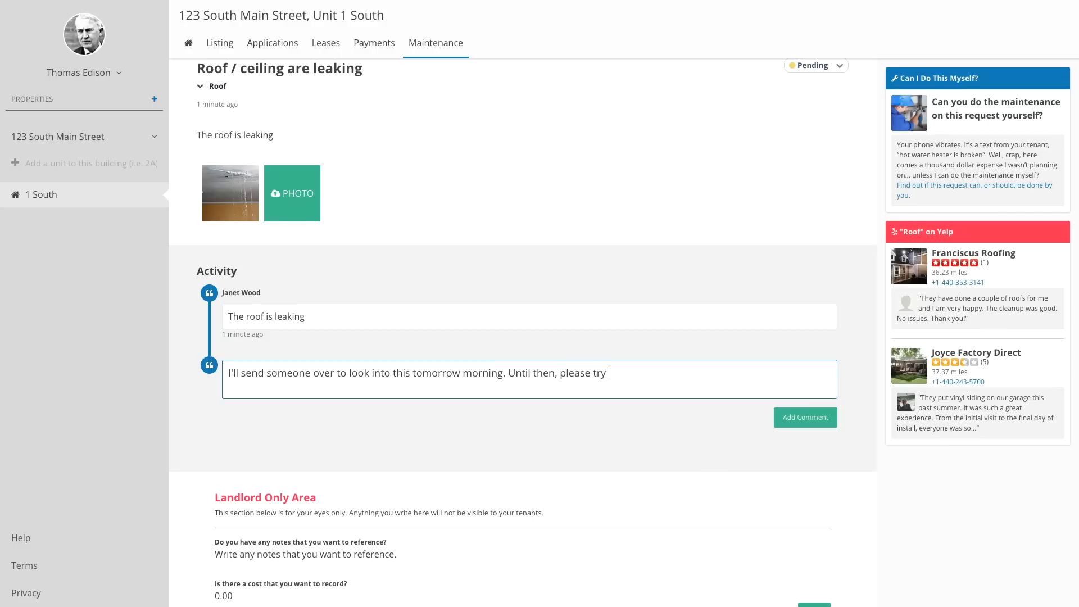
pyautogui.write('catching the wat')
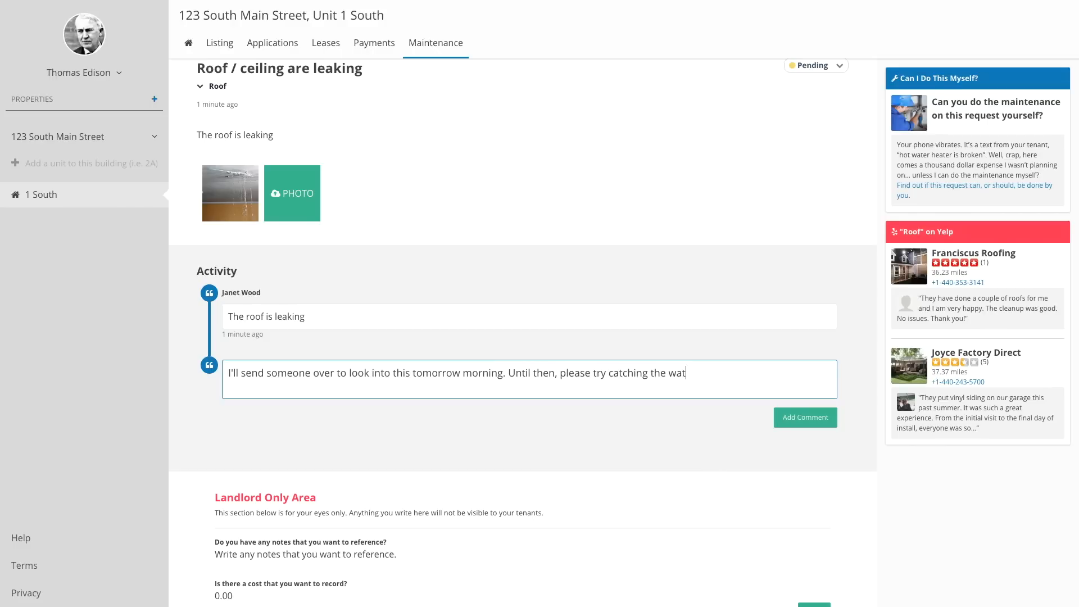